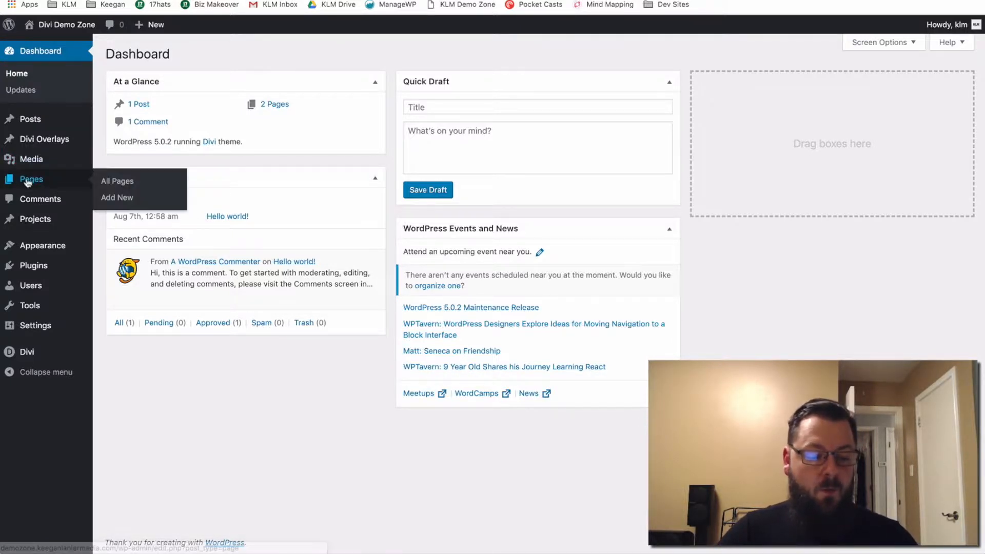
# Create a new, untitled page from Pages > All Pages with Add New.
pyautogui.click(117, 181)
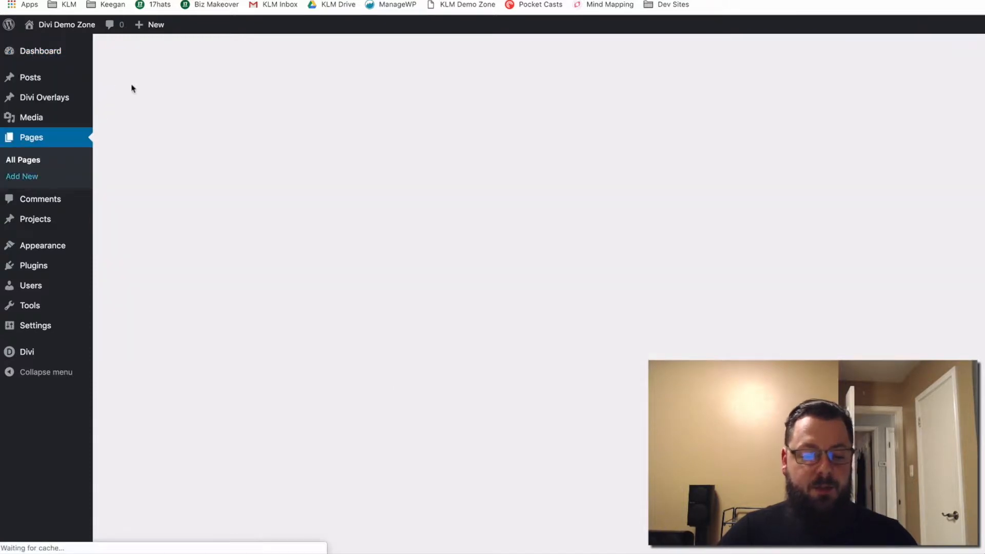
pyautogui.click(23, 159)
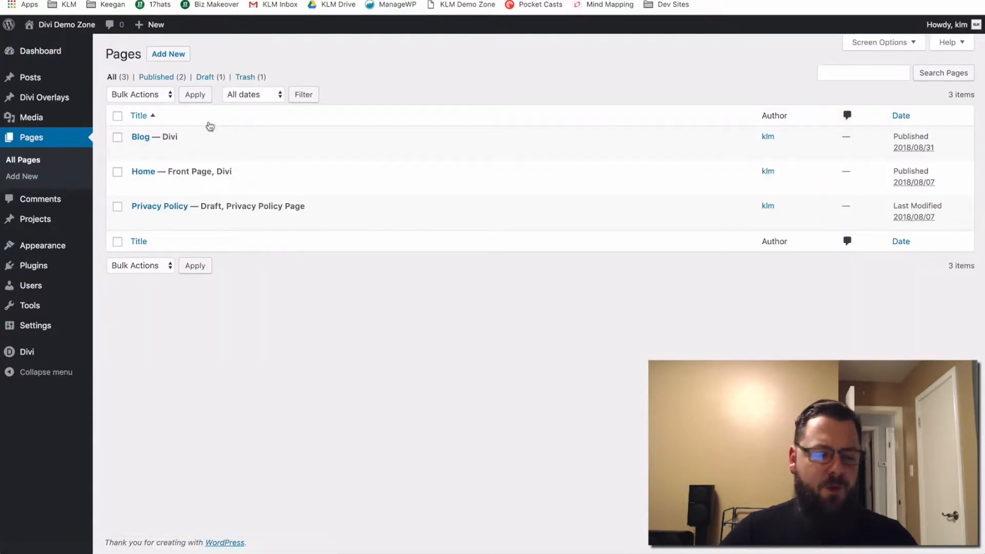
pyautogui.click(168, 54)
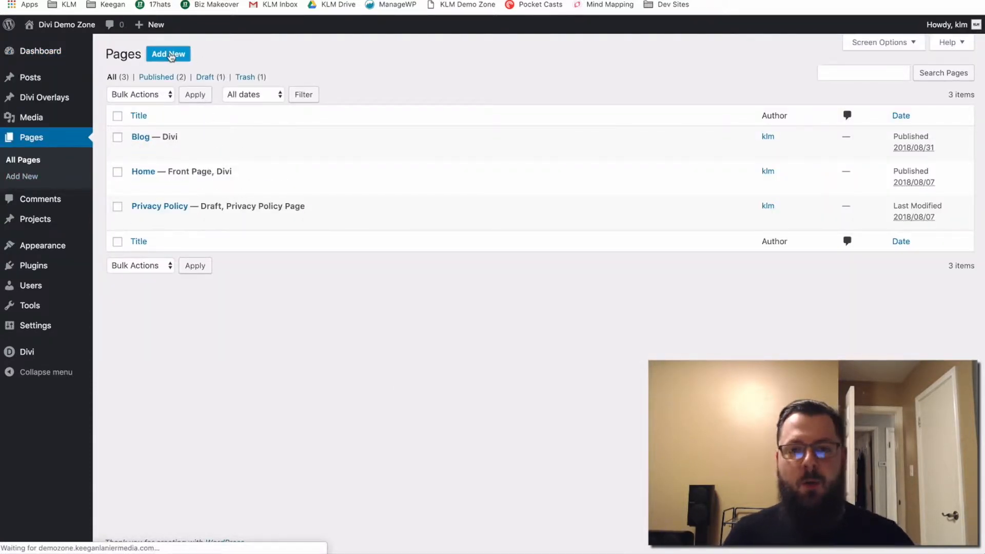
pyautogui.click(168, 54)
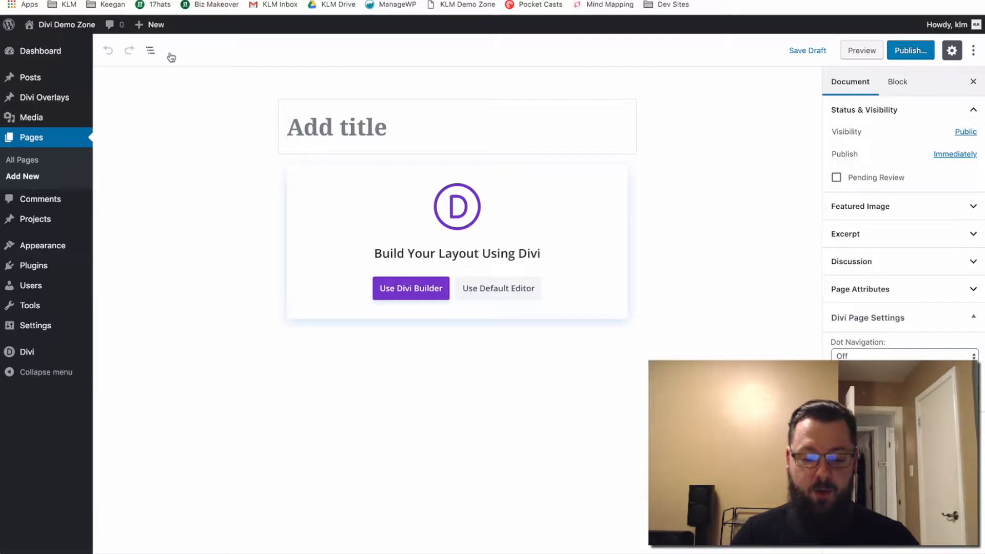
pyautogui.moveTo(398, 249)
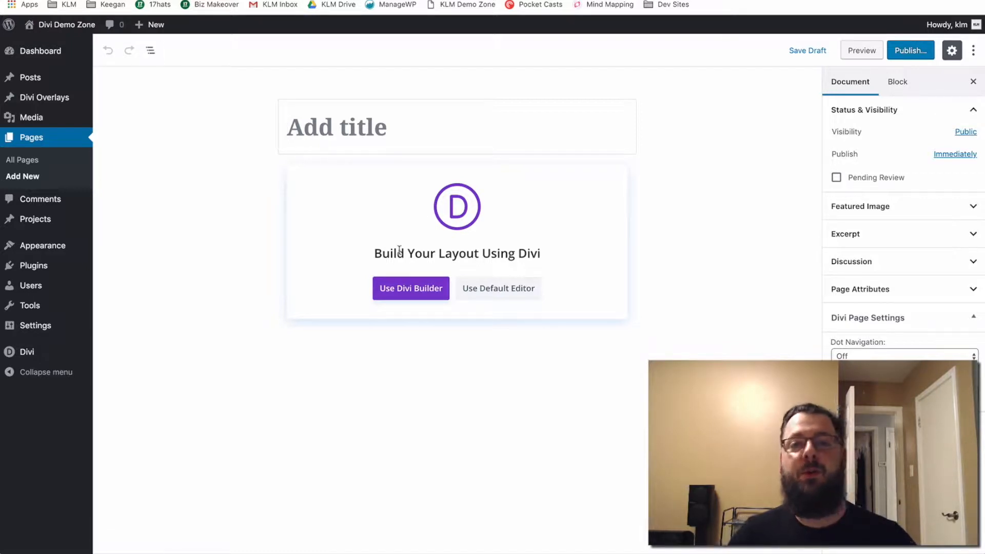
pyautogui.moveTo(636, 315)
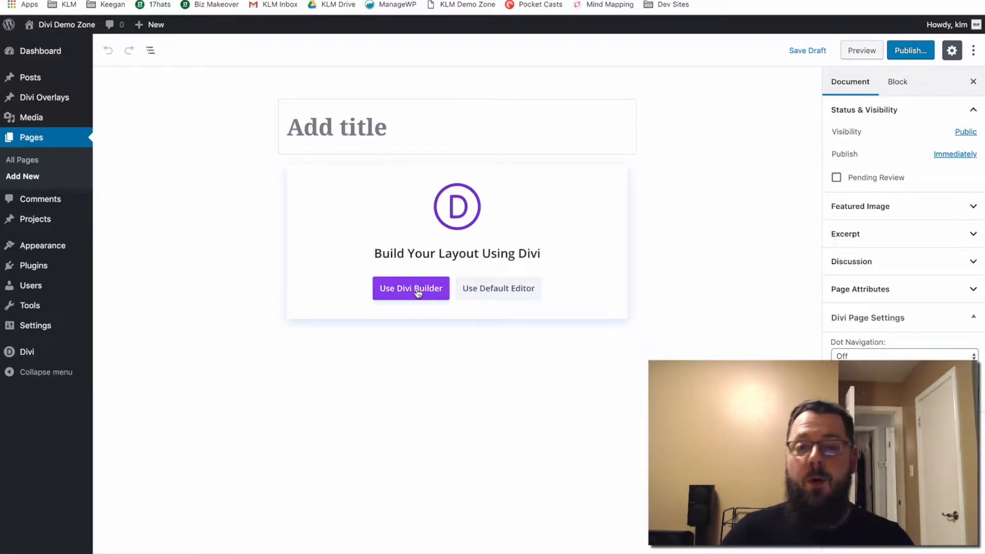
# Launch the Divi visual builder and preview the Agency premade layout pack.
pyautogui.click(410, 287)
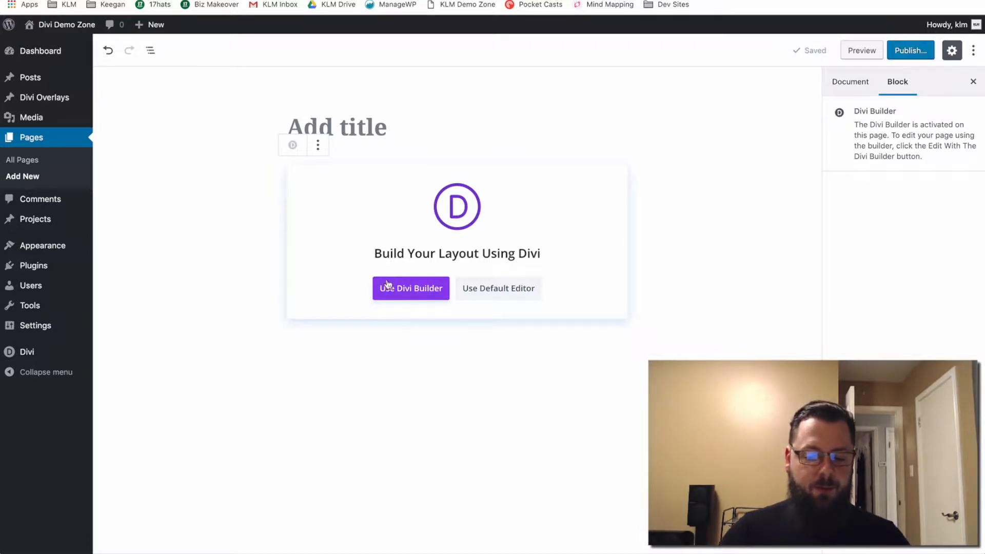
pyautogui.click(410, 288)
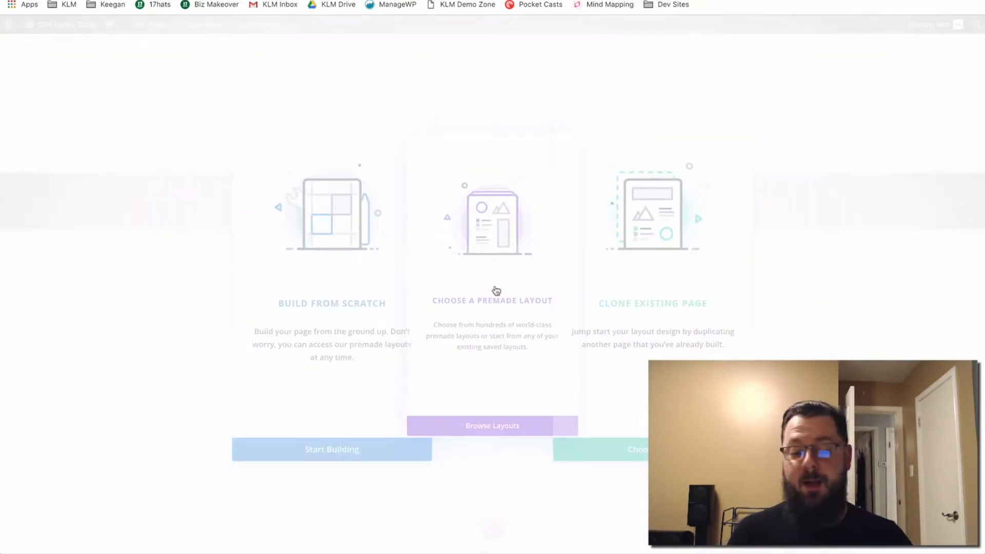
pyautogui.click(492, 425)
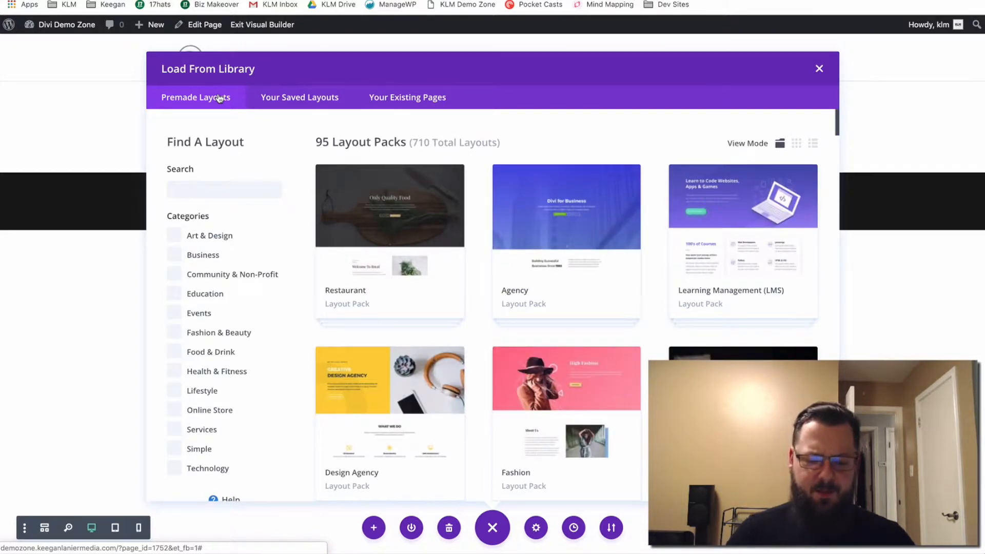
pyautogui.moveTo(548, 216)
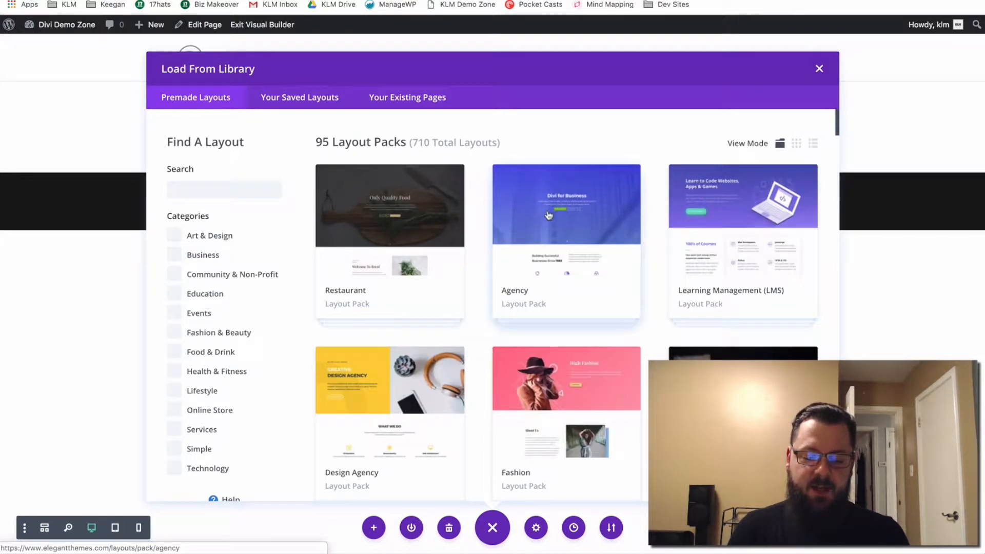
pyautogui.click(564, 214)
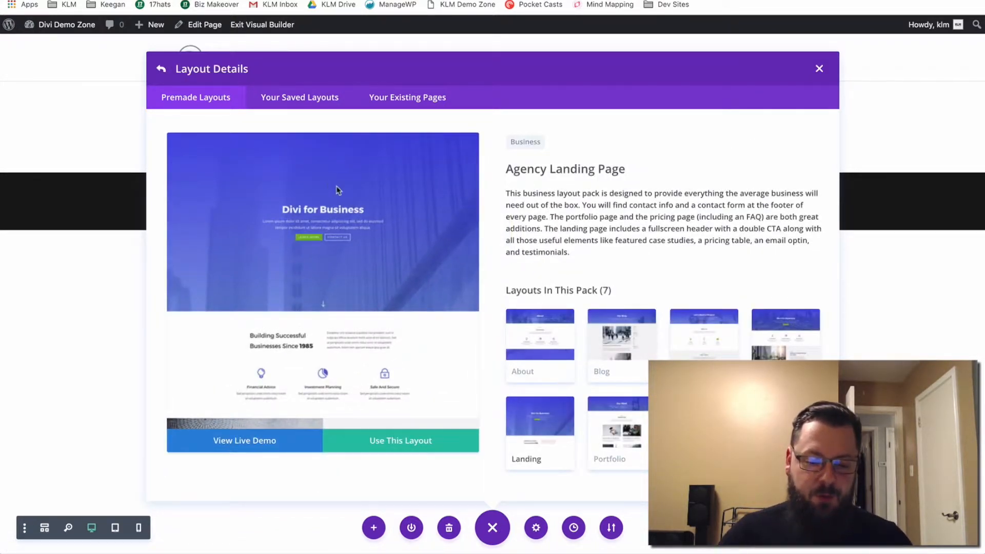
pyautogui.moveTo(355, 200)
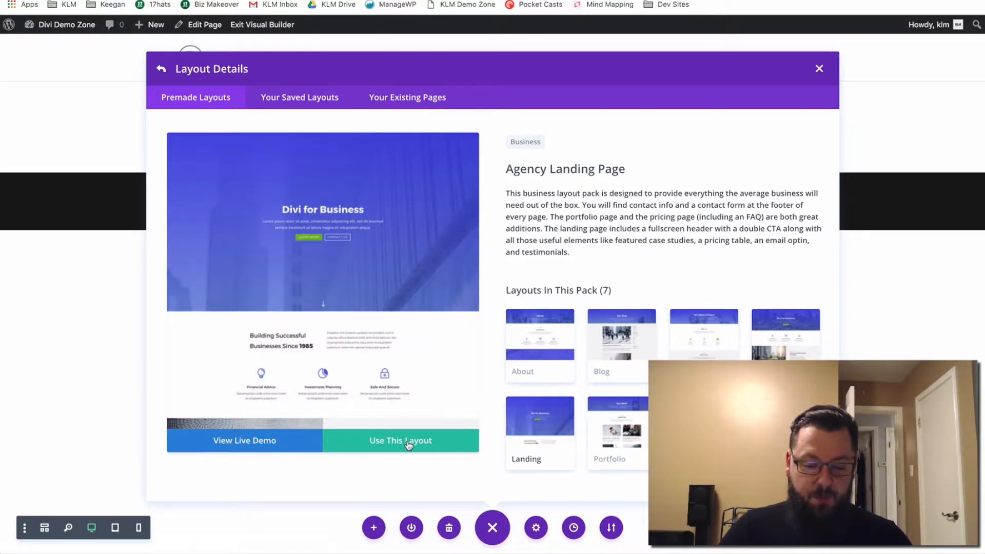
# Apply the Agency Landing Page layout and reveal the site-name admin bar dropdown.
pyautogui.click(400, 440)
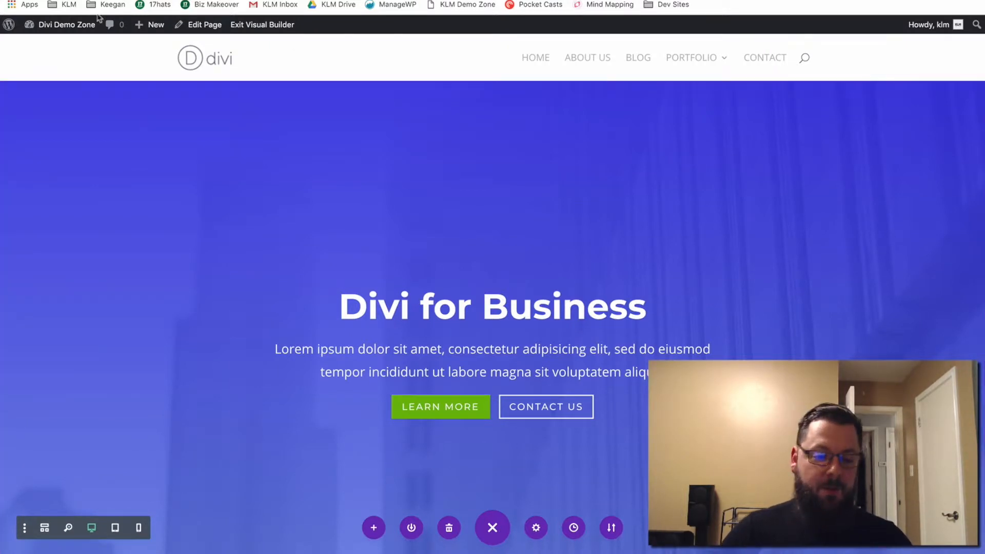
pyautogui.click(67, 25)
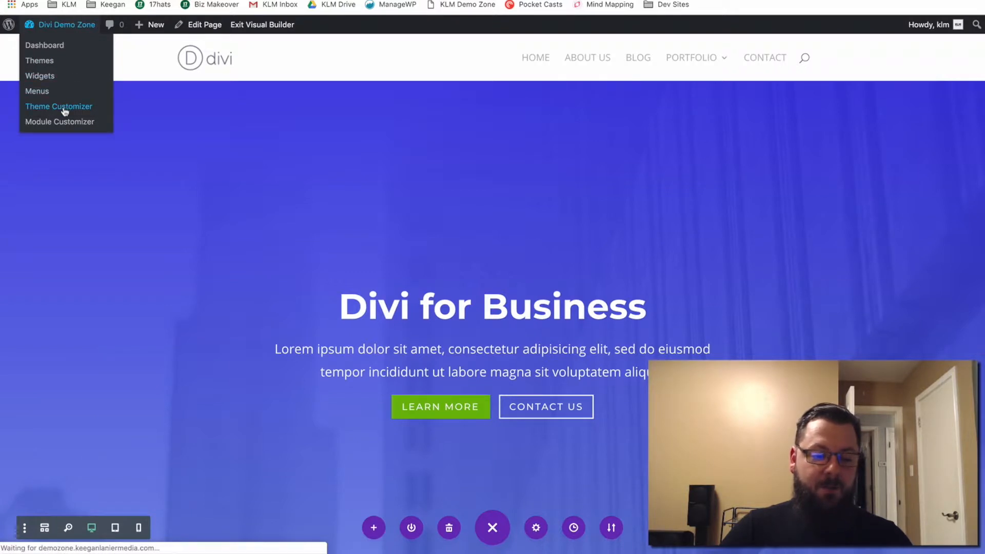
pyautogui.moveTo(243, 201)
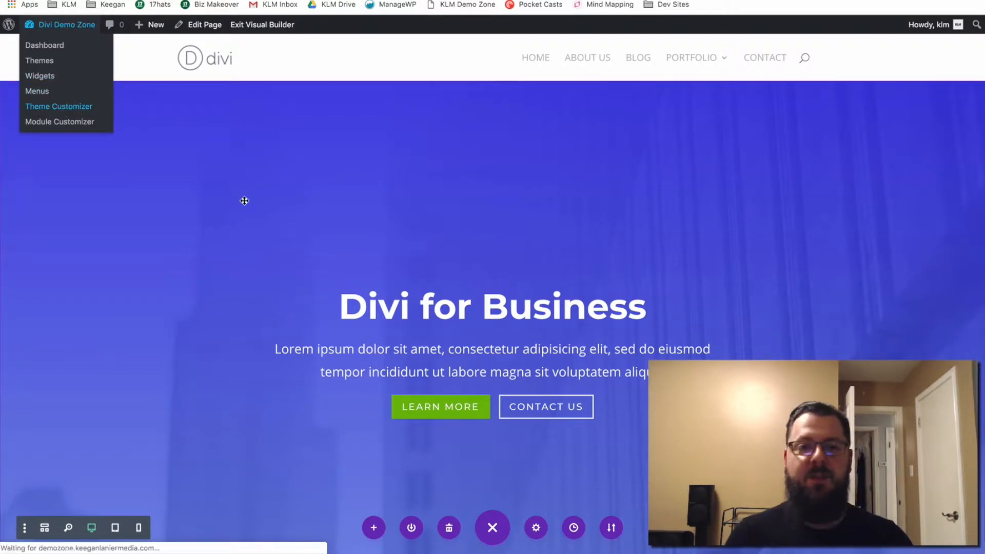
# Open the Theme Customizer's Header & Navigation Primary Menu Bar colour settings.
pyautogui.click(59, 106)
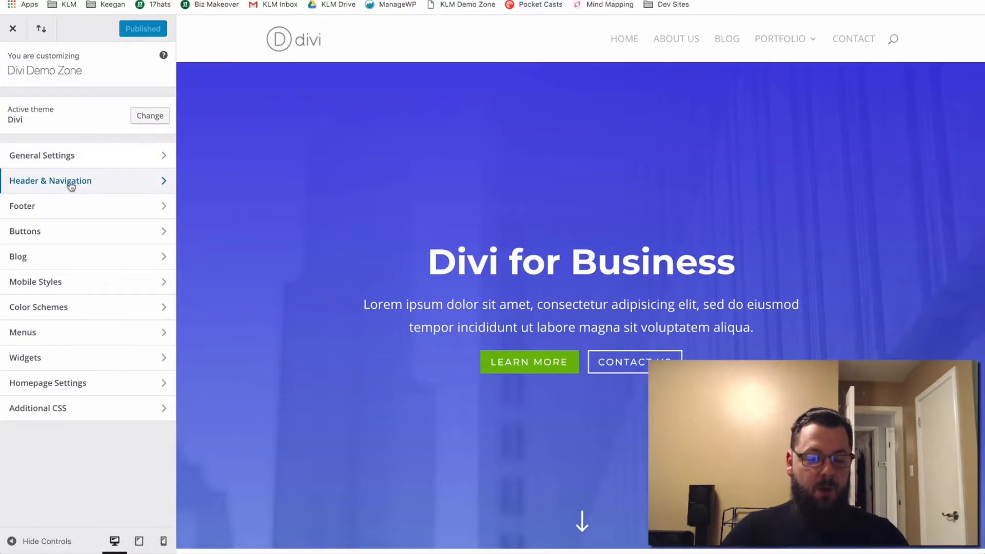
pyautogui.click(51, 180)
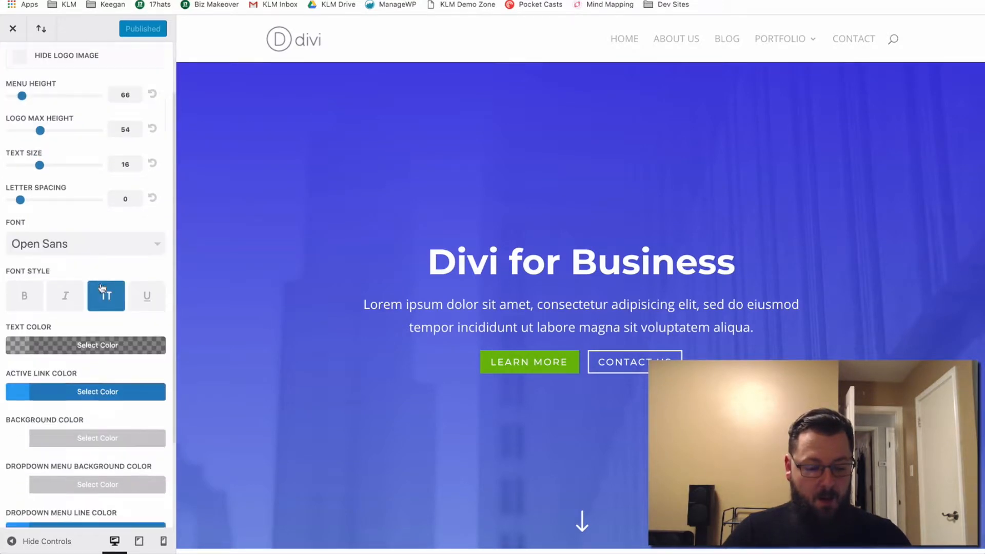
pyautogui.scroll(-3)
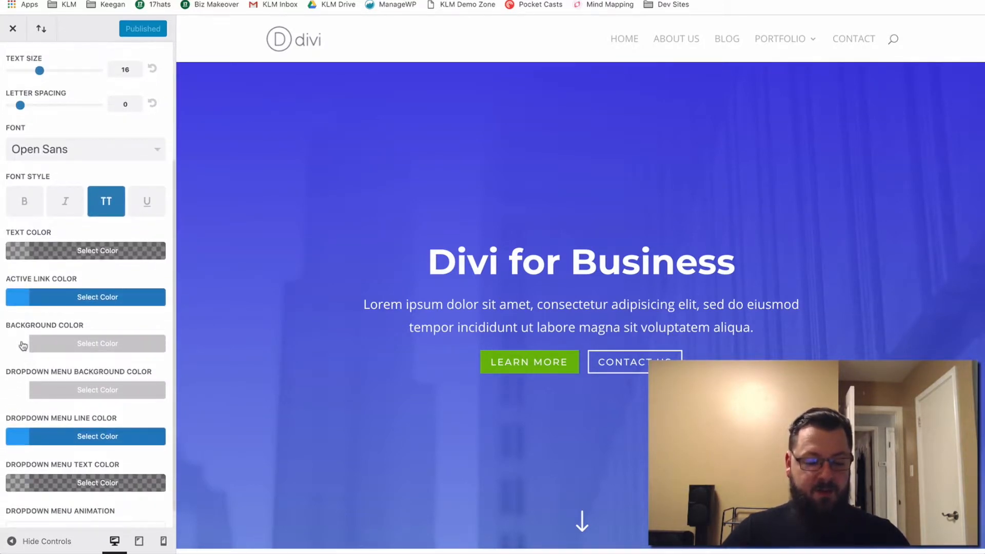
# Inspect the menu bar and dropdown menu background colours, then go back to Header & Navigation.
pyautogui.click(97, 343)
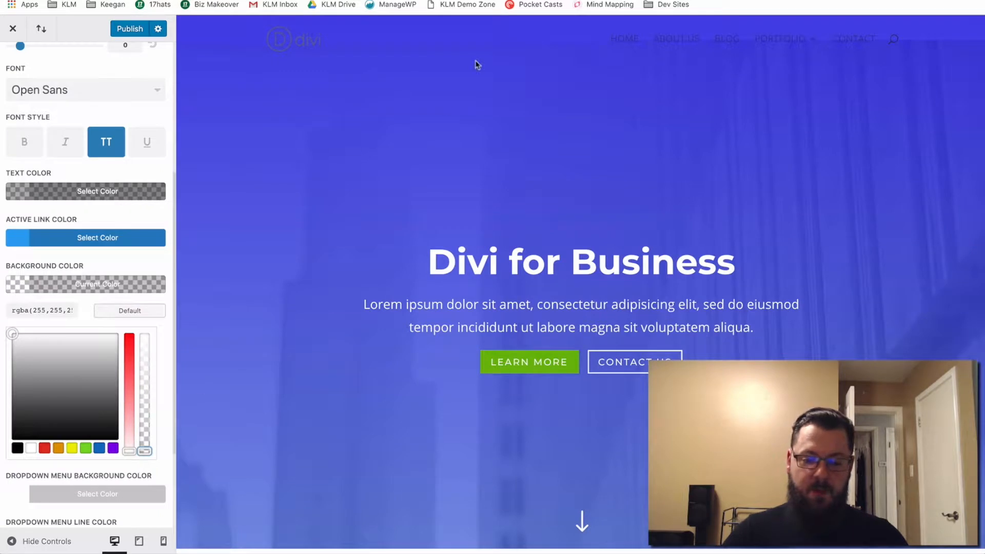
pyautogui.moveTo(49, 128)
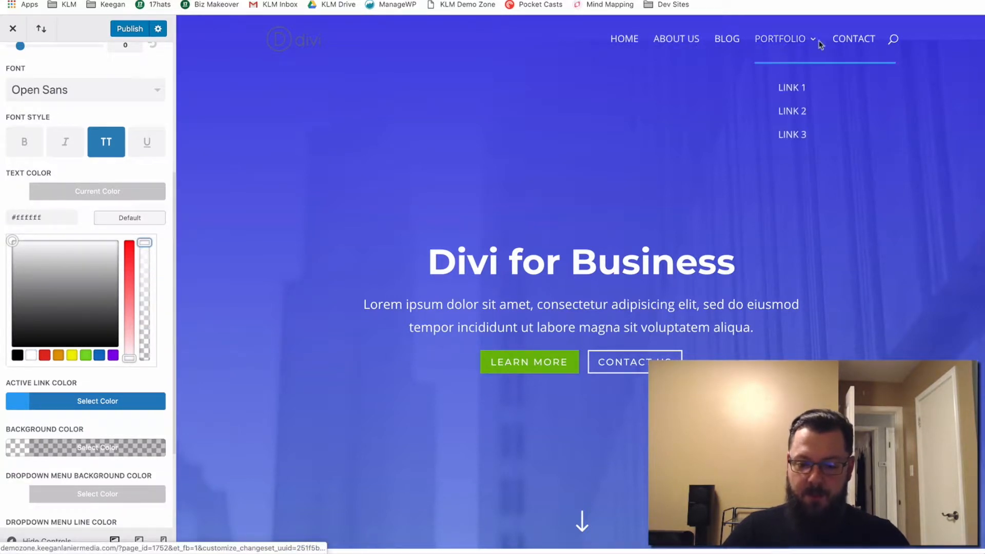
pyautogui.moveTo(792, 165)
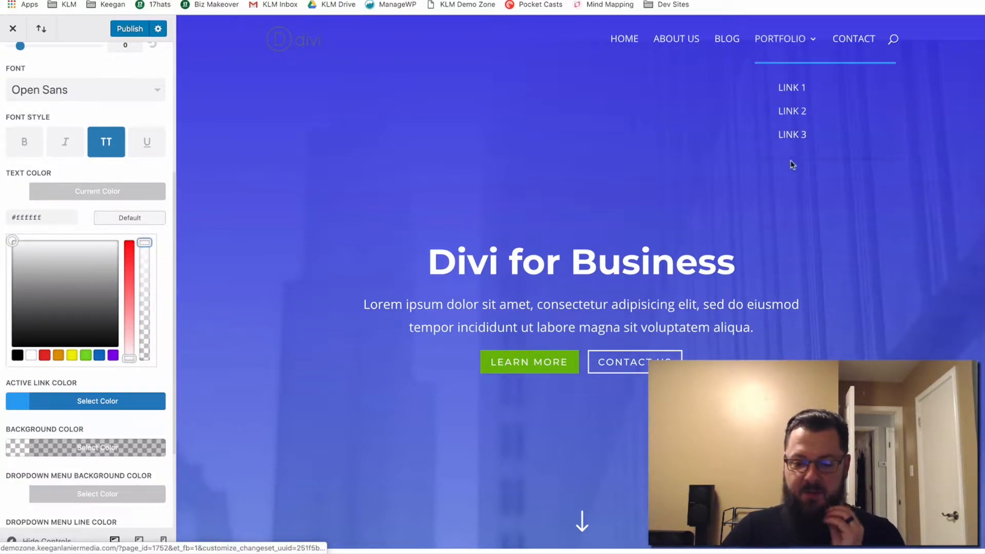
pyautogui.moveTo(797, 157)
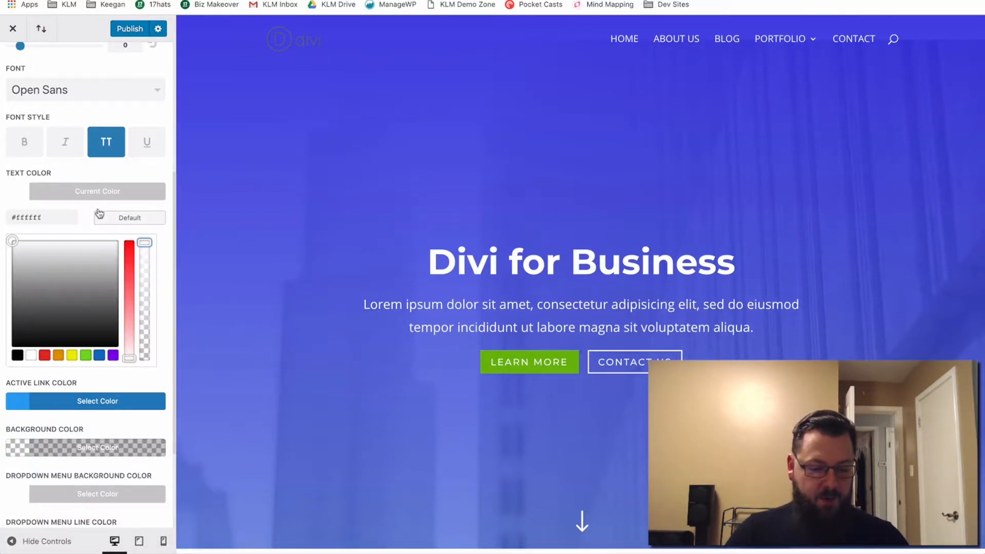
pyautogui.scroll(-3)
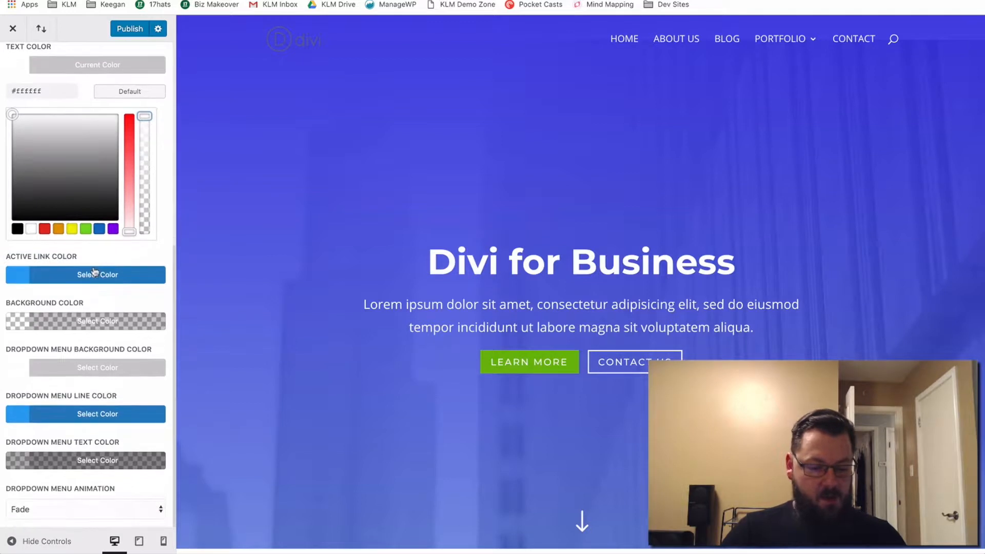
pyautogui.click(97, 367)
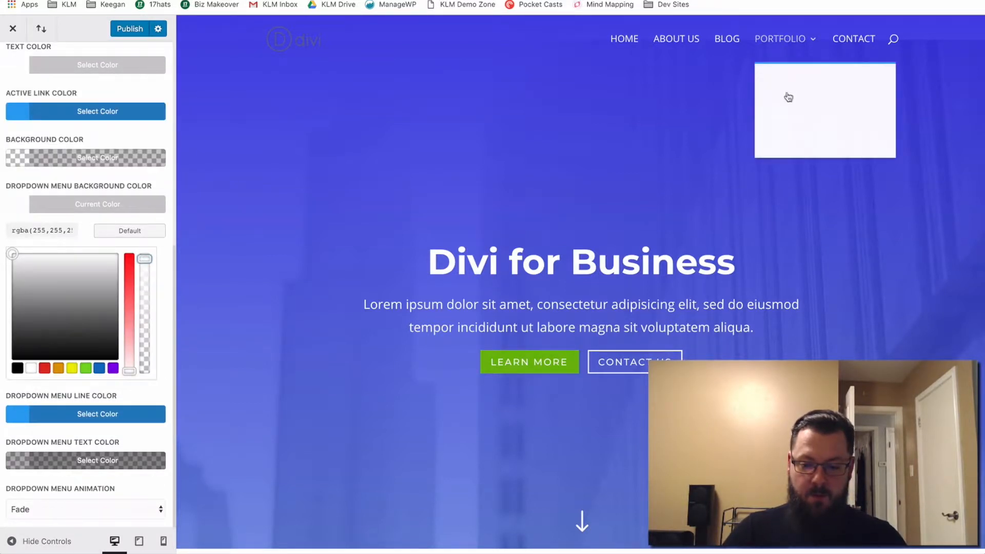
pyautogui.scroll(3)
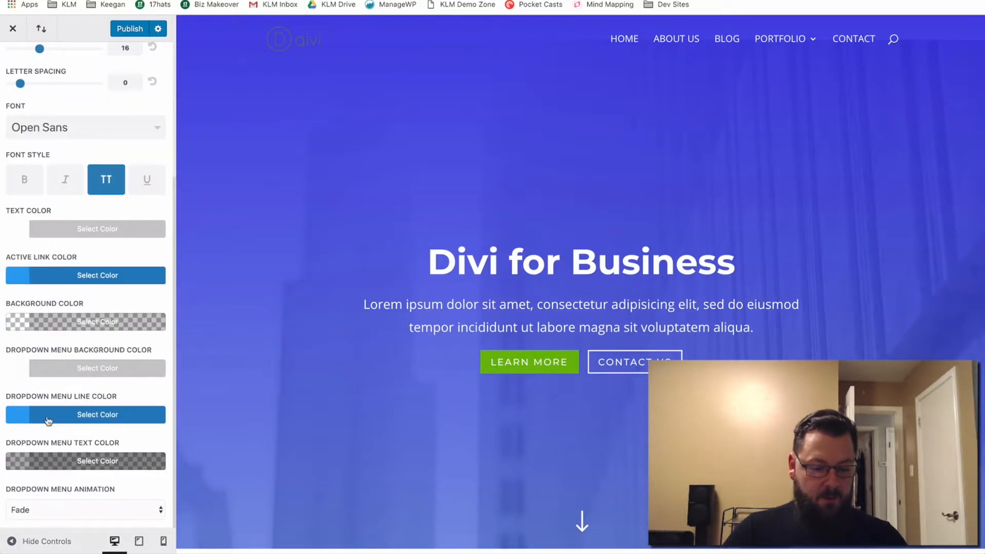
pyautogui.click(97, 460)
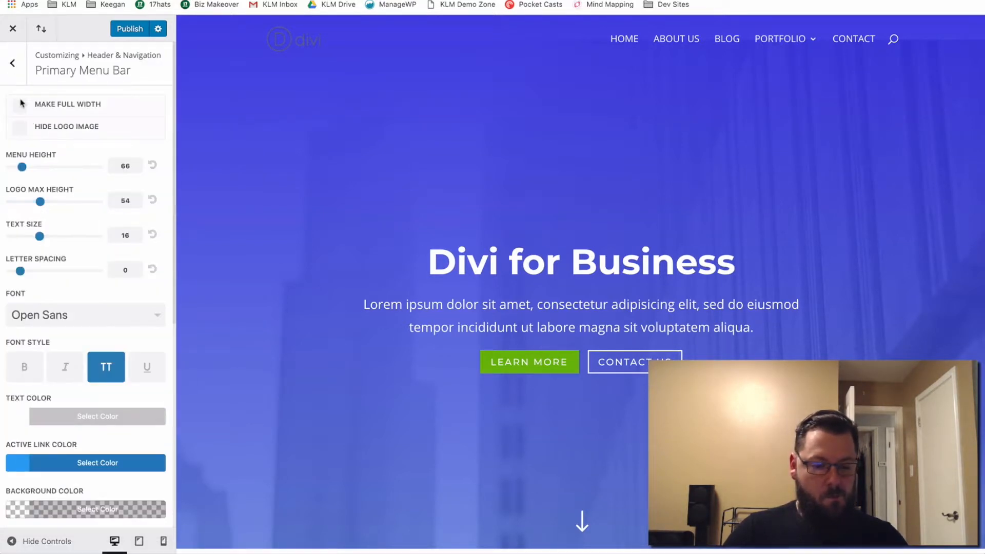
pyautogui.click(12, 62)
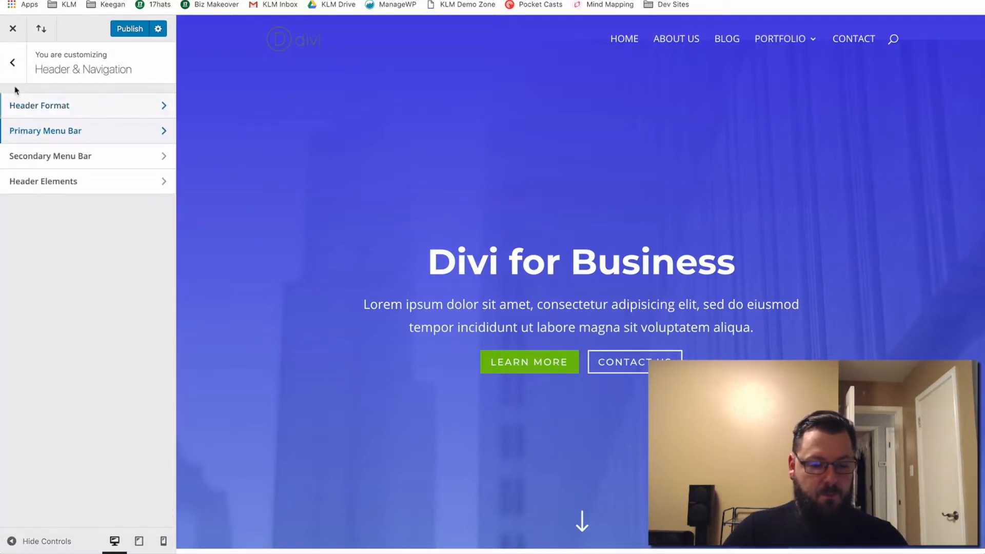
# Open Additional CSS and start an empty #top-menu .sub-menu rule.
pyautogui.click(12, 62)
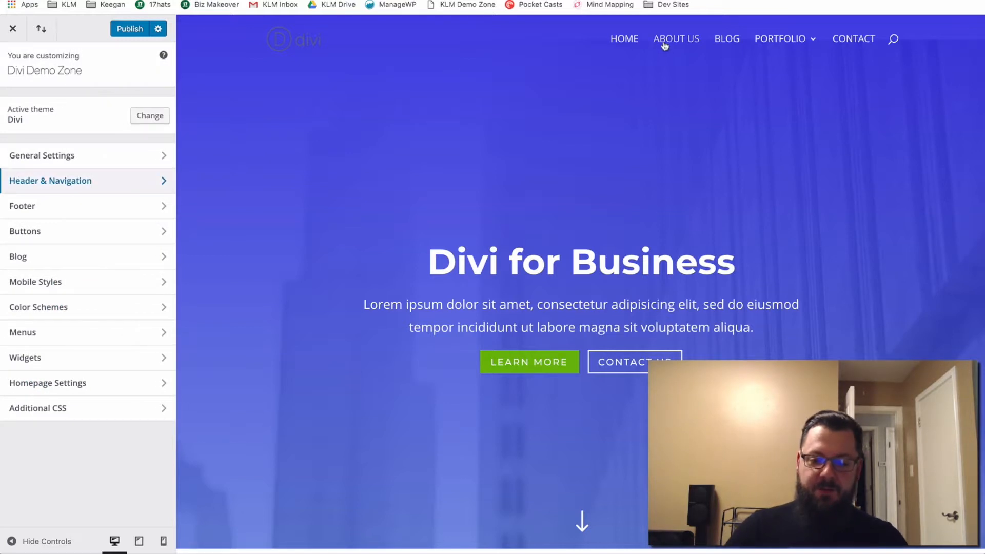
pyautogui.moveTo(45, 415)
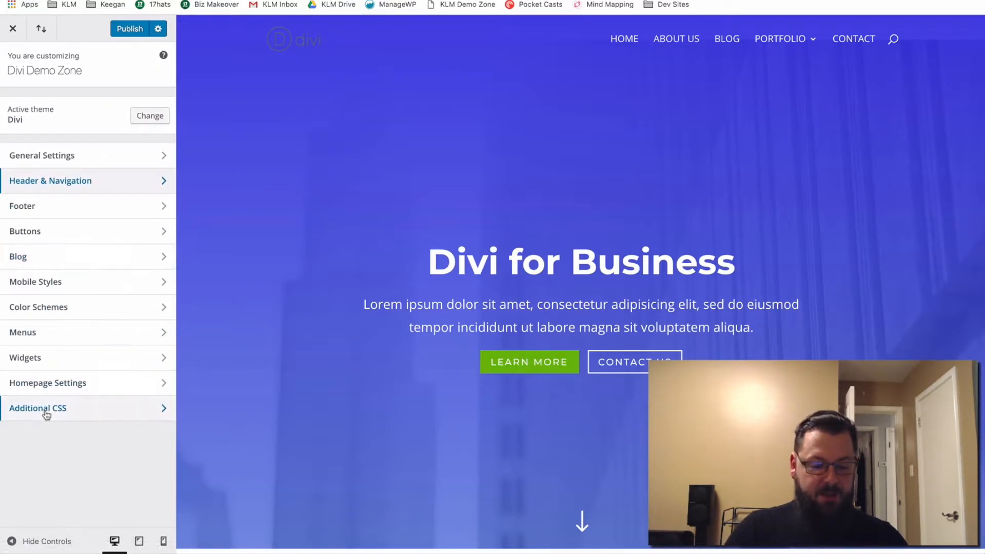
pyautogui.click(38, 408)
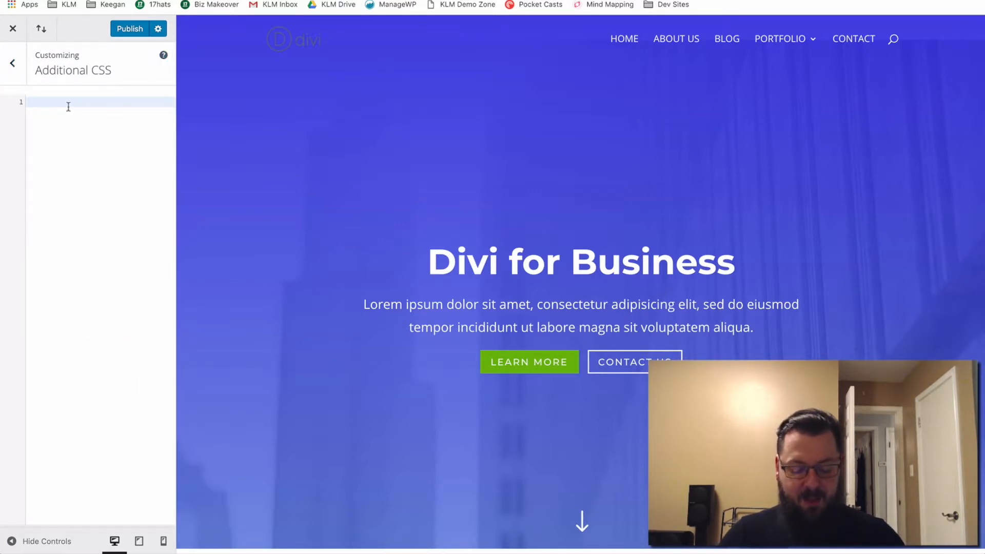
pyautogui.write('#top-menu .sub-menu { }')
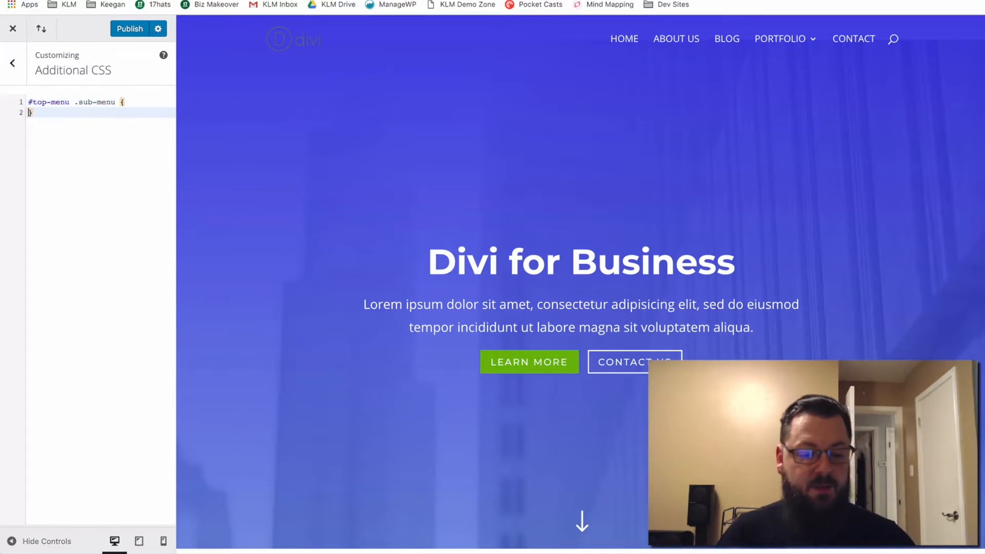
pyautogui.press('Return')
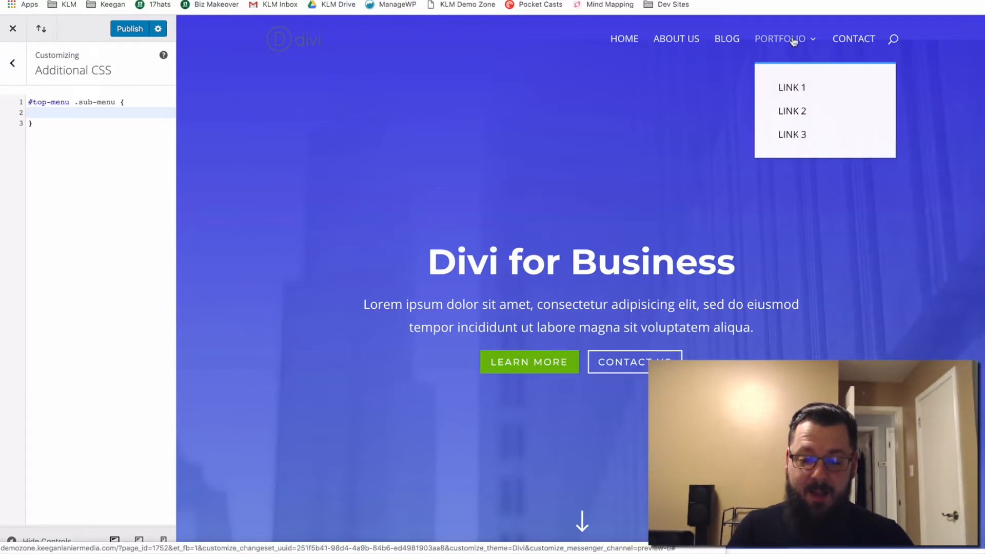
# Add border-radius: 7px and border: 0px to the sub-menu rule.
pyautogui.write('border-radius:8px;')
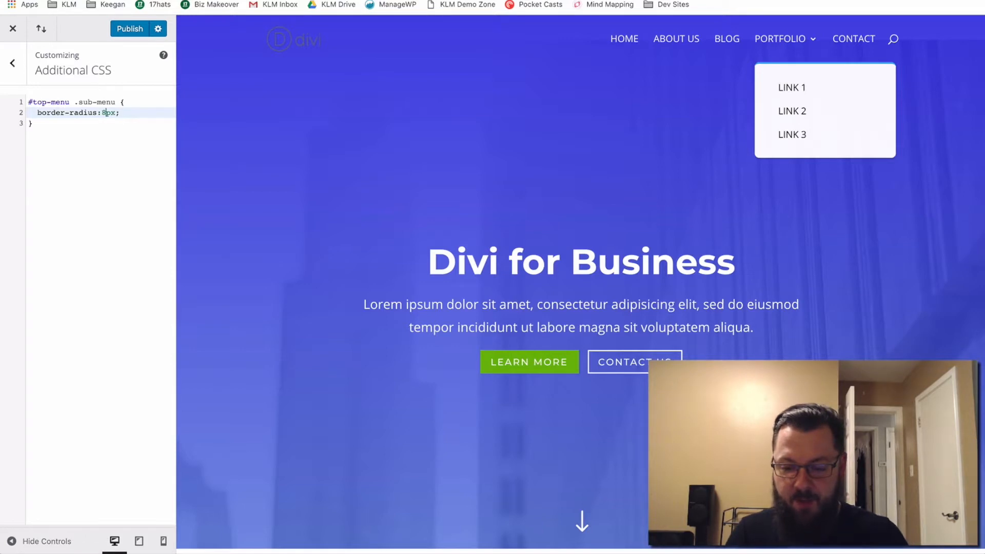
pyautogui.press('Backspace')
pyautogui.write('7')
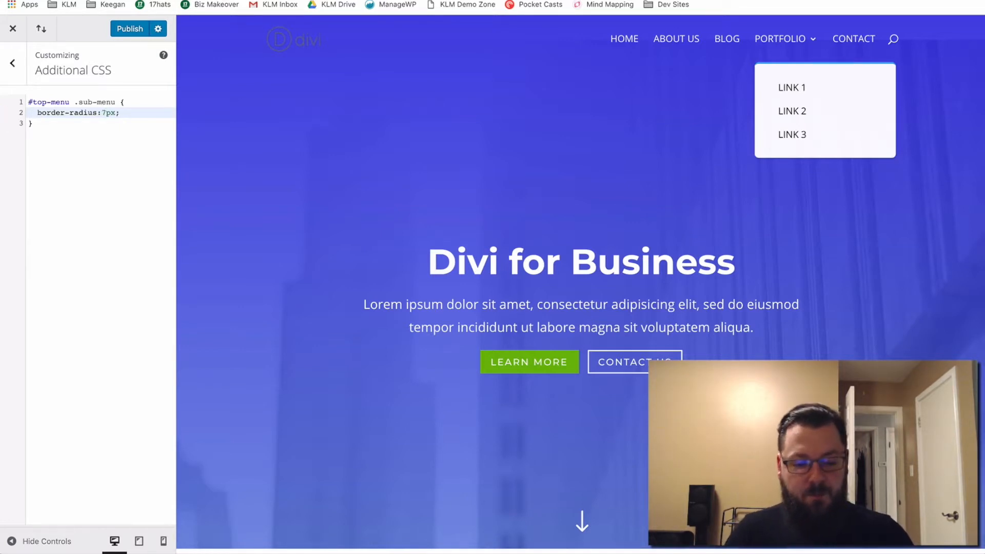
pyautogui.press('enter')
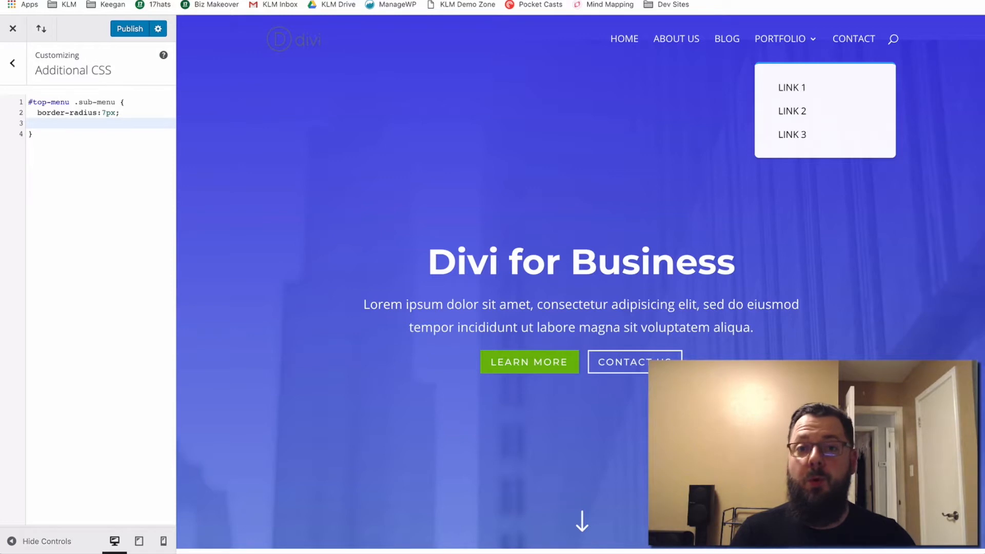
pyautogui.write('border: 0')
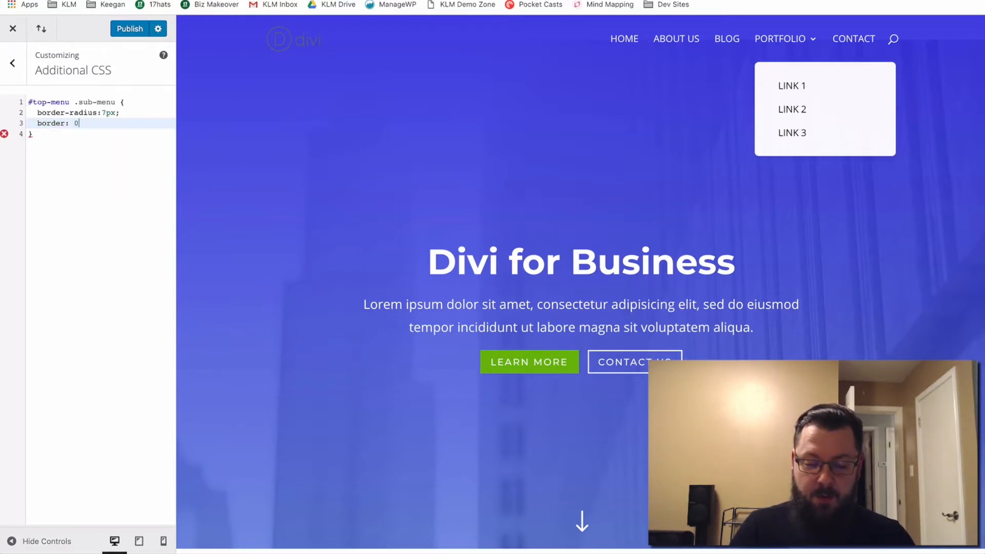
pyautogui.write('px')
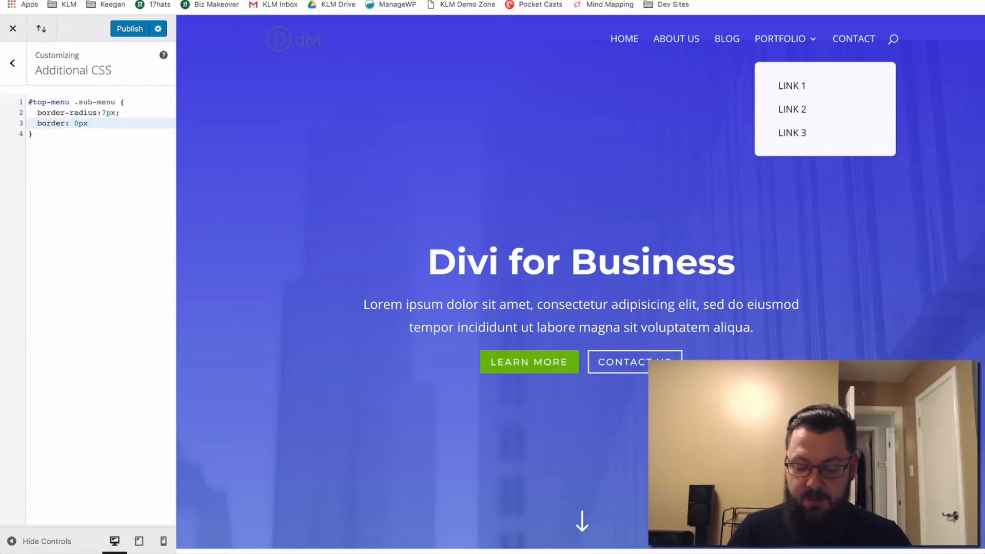
pyautogui.write(';')
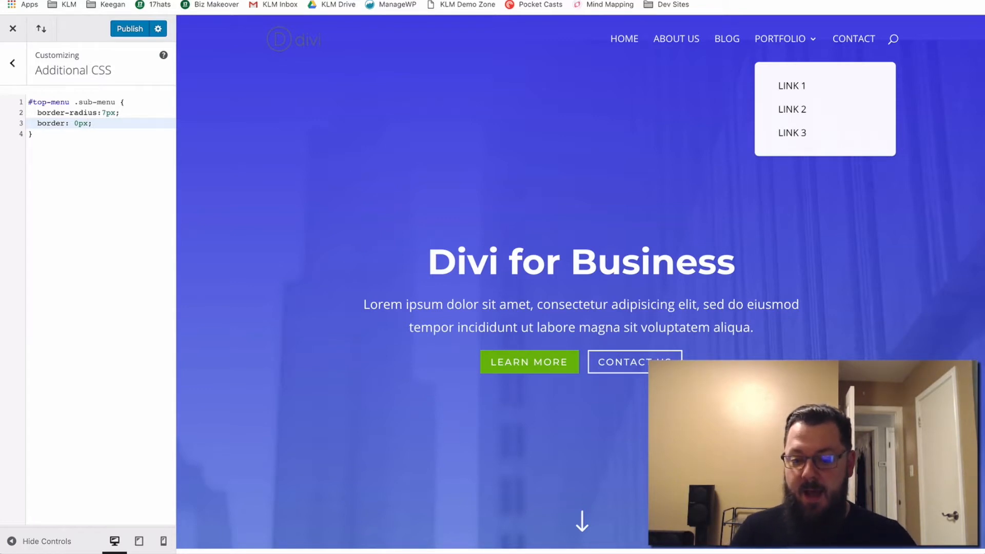
pyautogui.moveTo(831, 51)
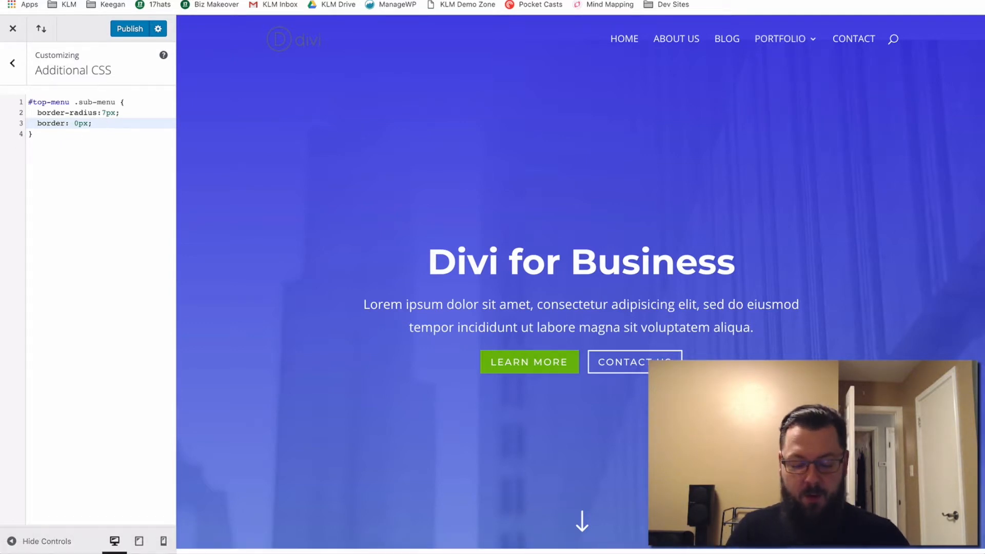
# Add box-shadow: 1px 5px 20px 20px rgba(0,0,0,.2) to the sub-menu rule.
pyautogui.write('box-shadow')
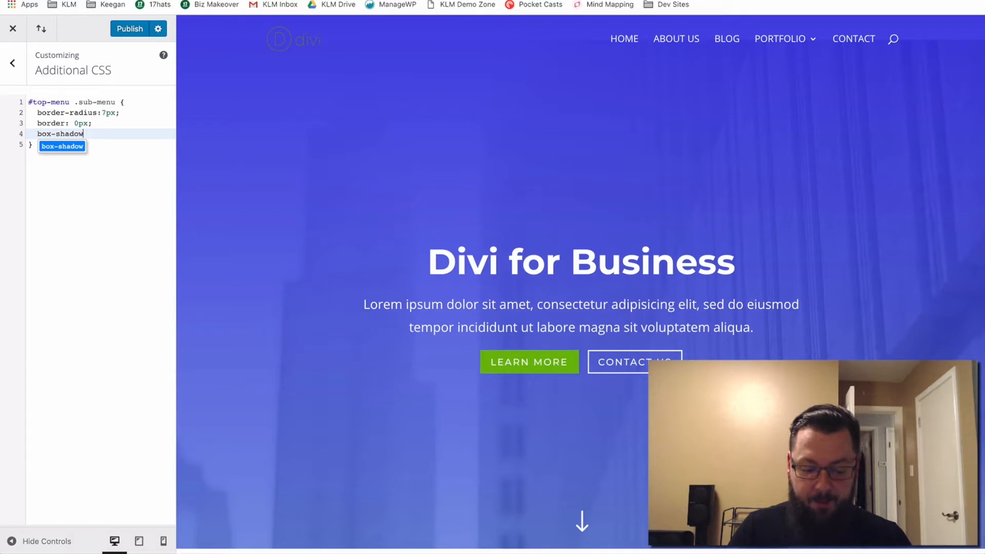
pyautogui.write(':')
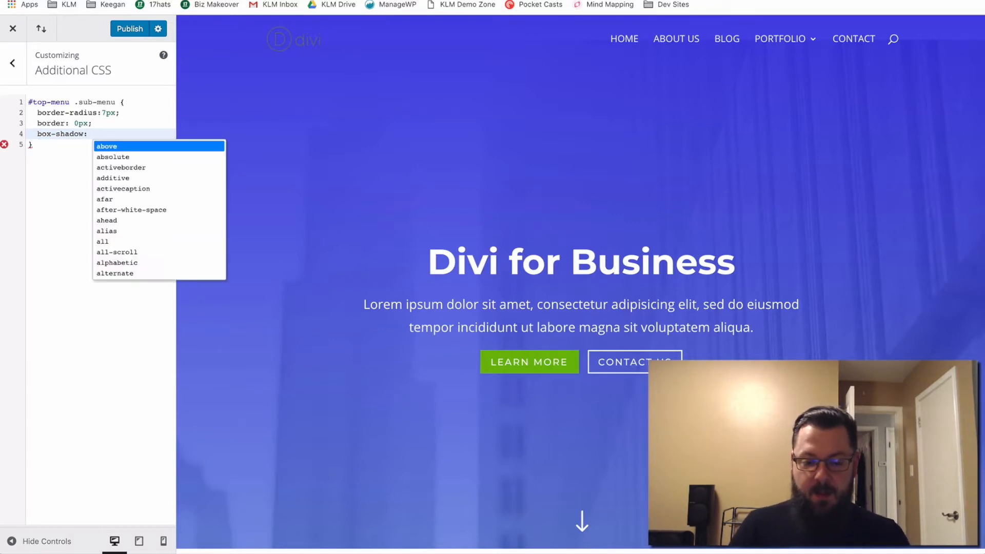
pyautogui.write('1px')
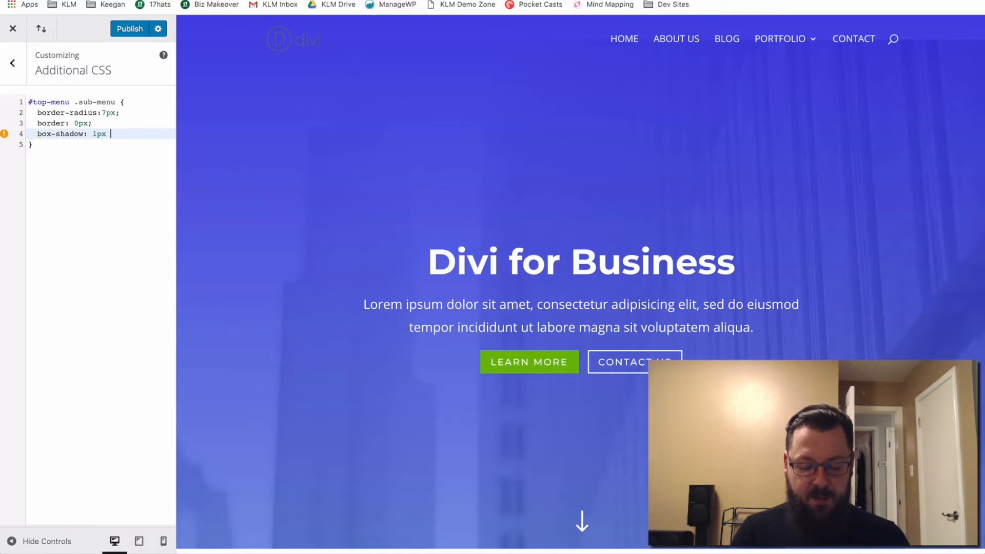
pyautogui.write('5px')
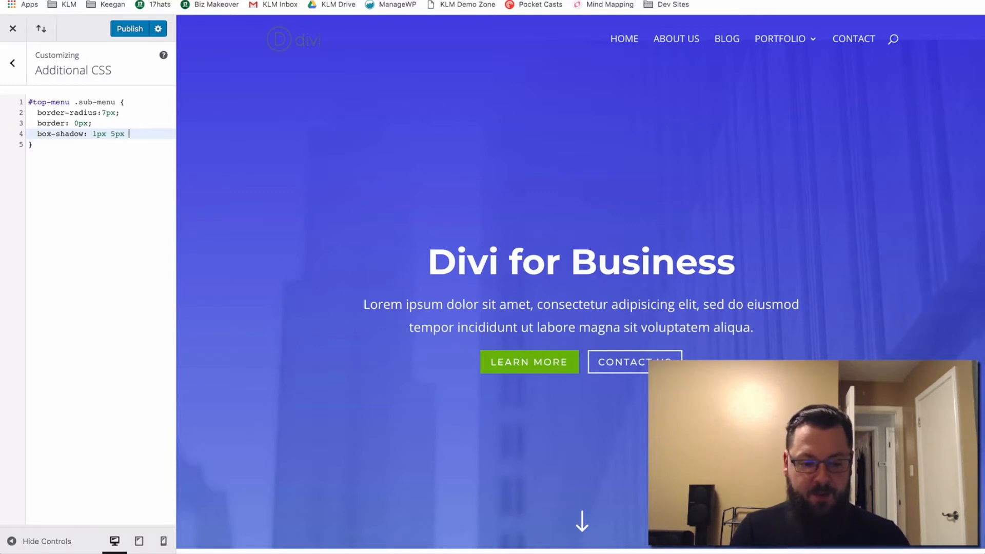
pyautogui.write('2')
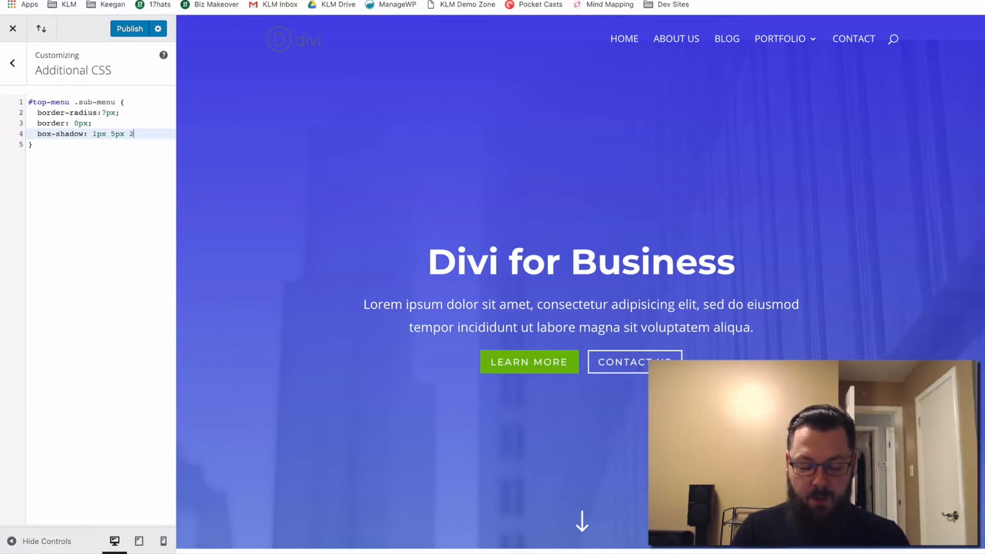
pyautogui.write('0px 20px rgba(0,0,0,')
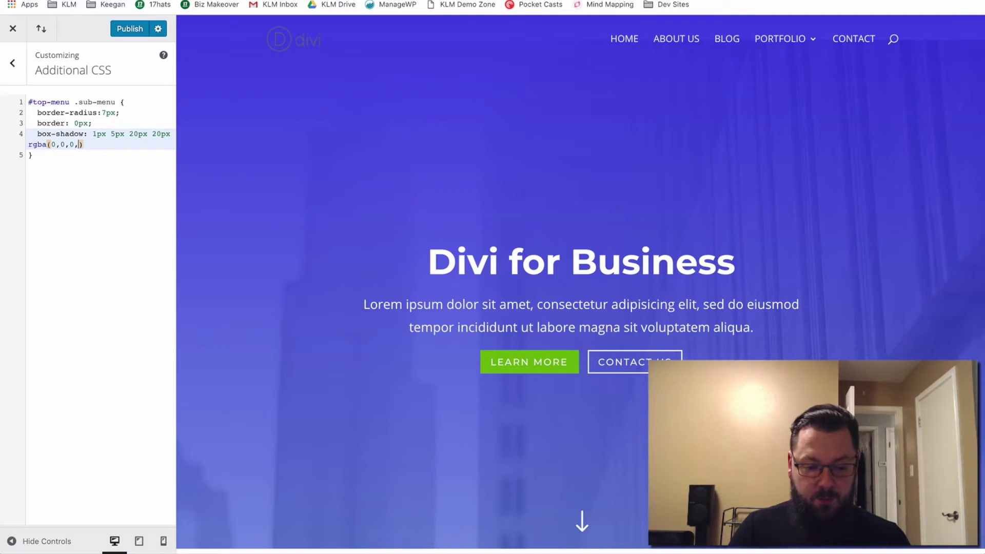
pyautogui.write('.2')
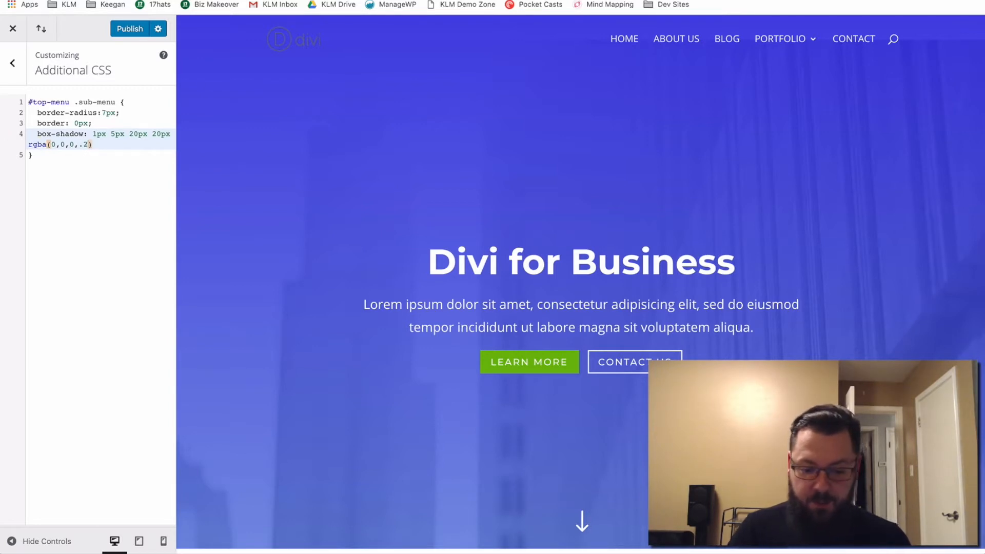
pyautogui.write(';')
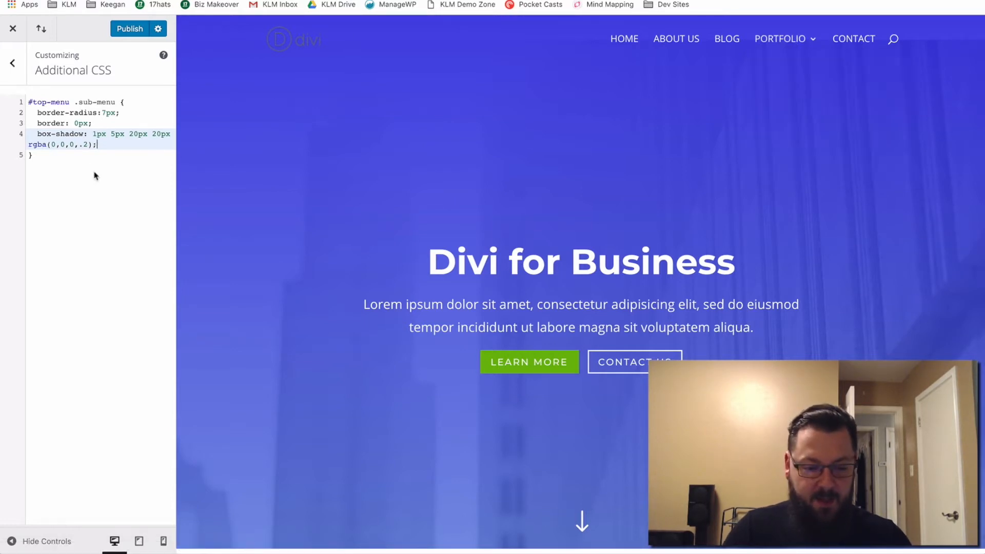
pyautogui.write('1')
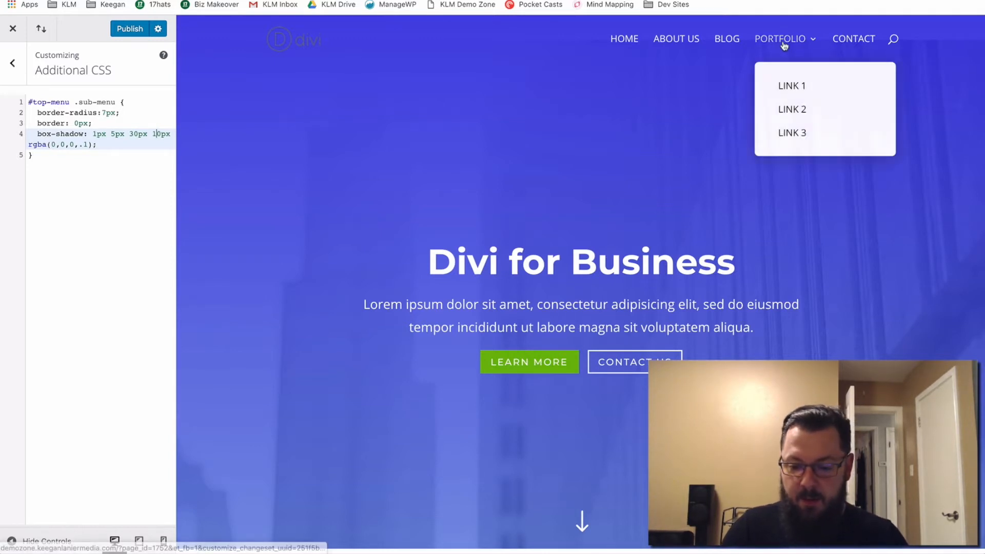
pyautogui.moveTo(795, 158)
pyautogui.write('10')
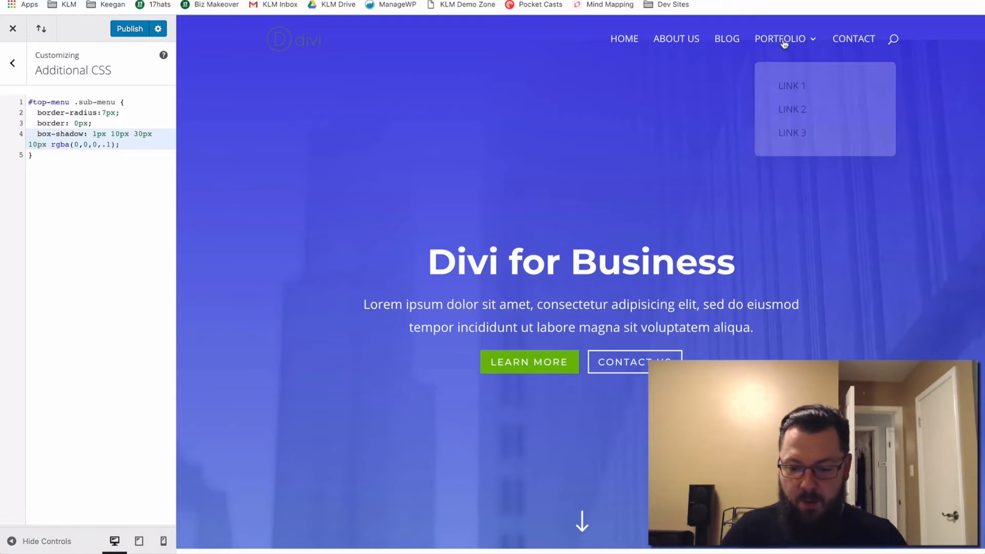
pyautogui.moveTo(299, 153)
pyautogui.write('3')
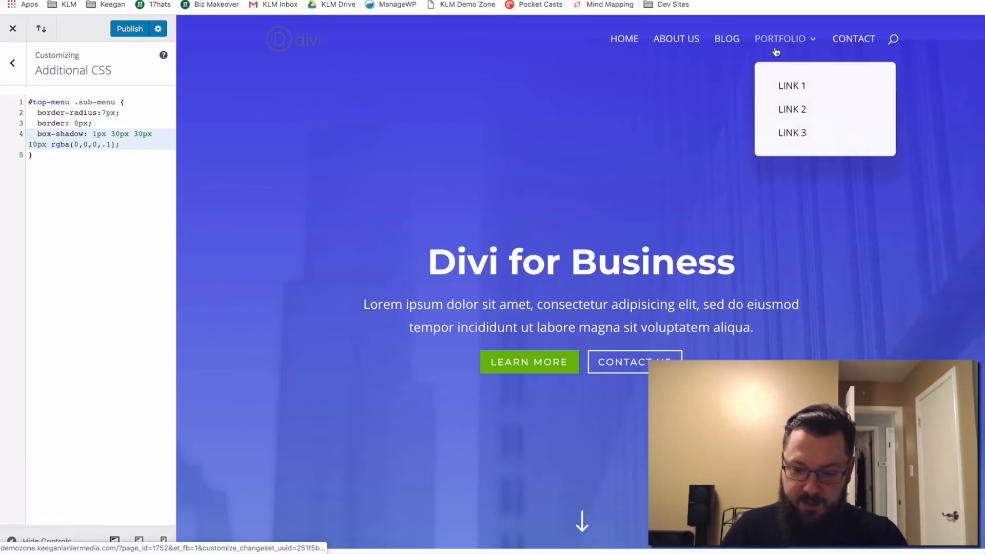
# Change the shadow to 1px 10px 30px 10px rgba(0,0,0,.1) and leave Additional CSS.
pyautogui.click(45, 160)
pyautogui.write('1')
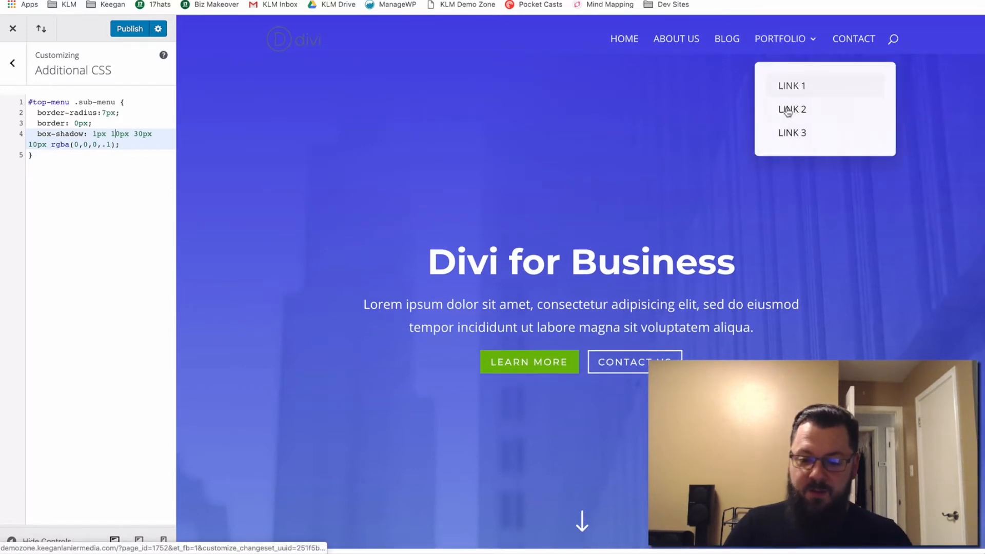
pyautogui.moveTo(790, 70)
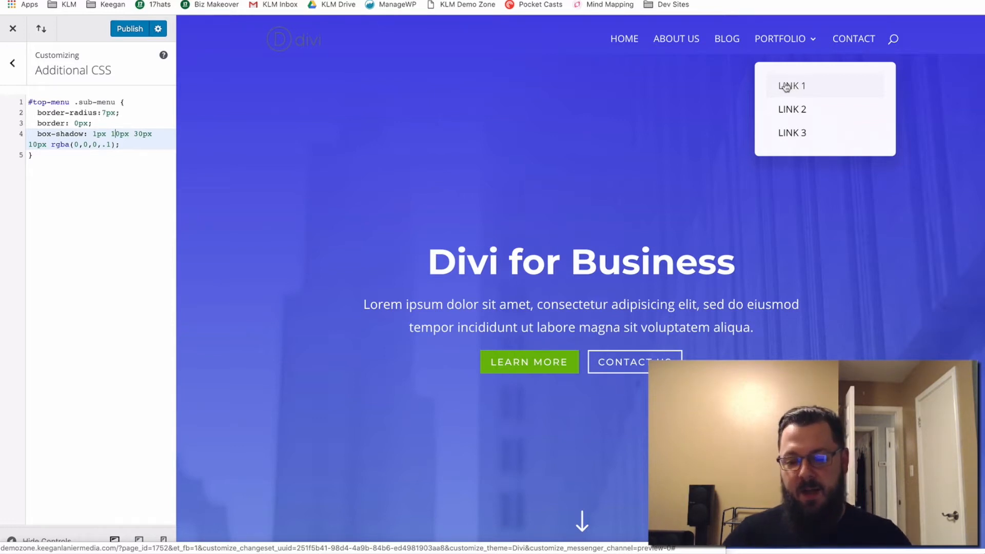
pyautogui.moveTo(800, 98)
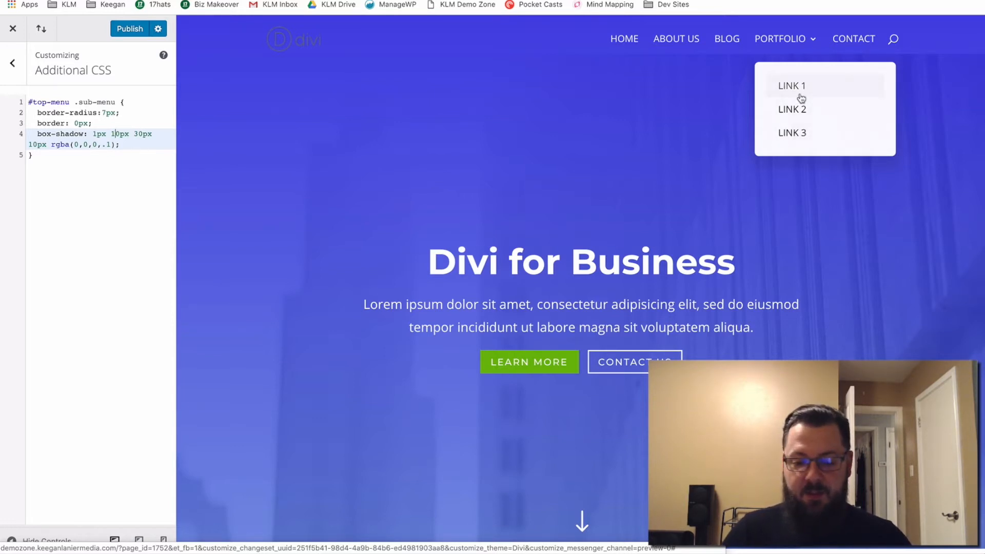
pyautogui.click(12, 63)
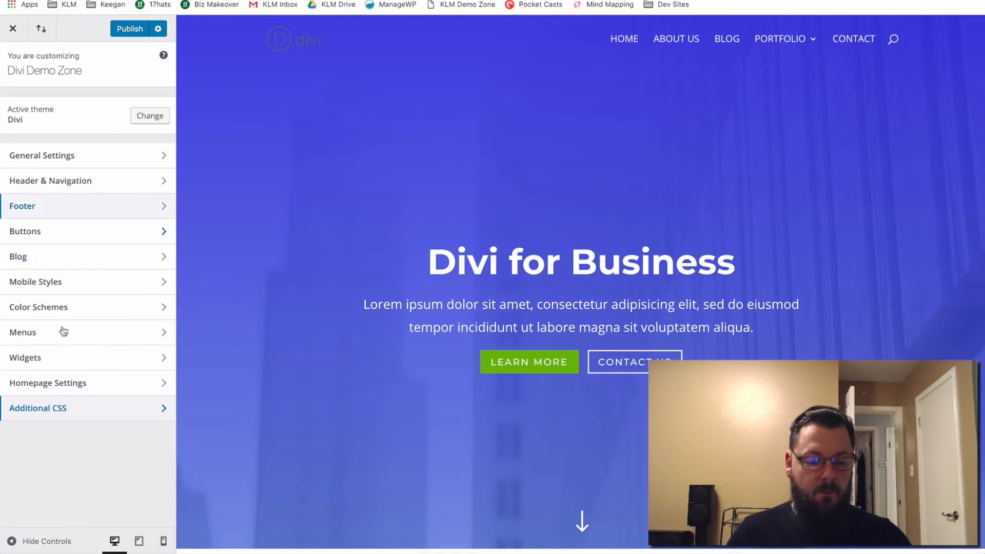
# Open Menus > Test Menu and bring up its Add Items panel.
pyautogui.click(22, 332)
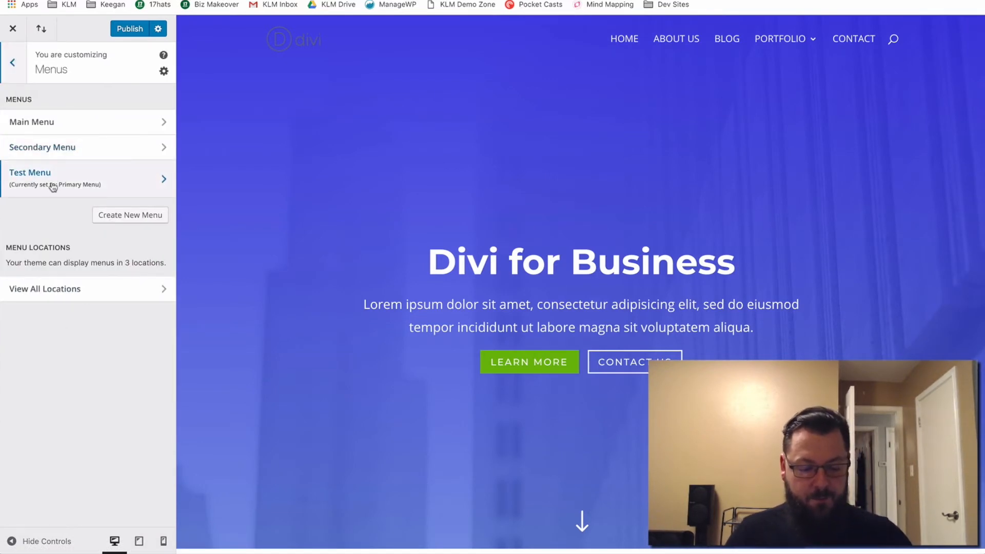
pyautogui.click(87, 179)
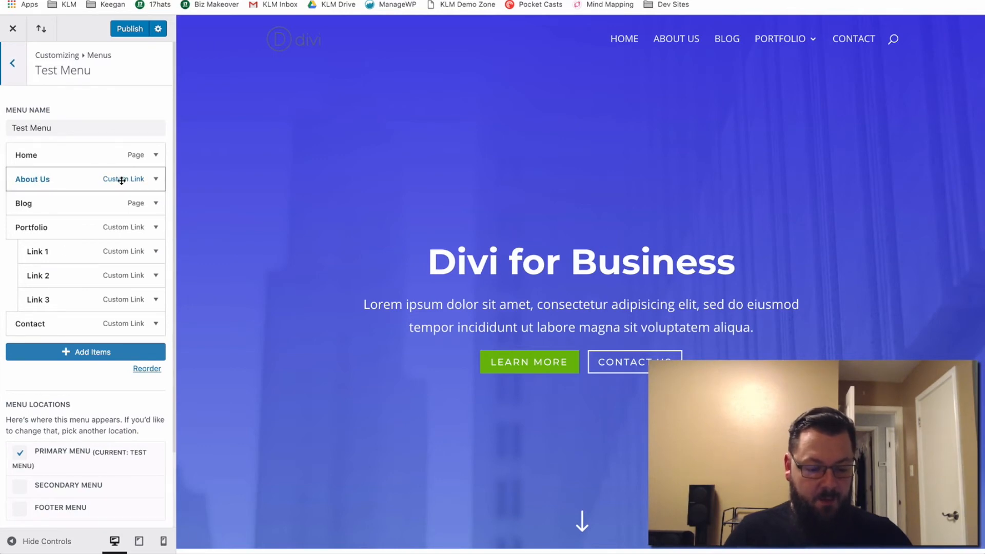
pyautogui.scroll(-3)
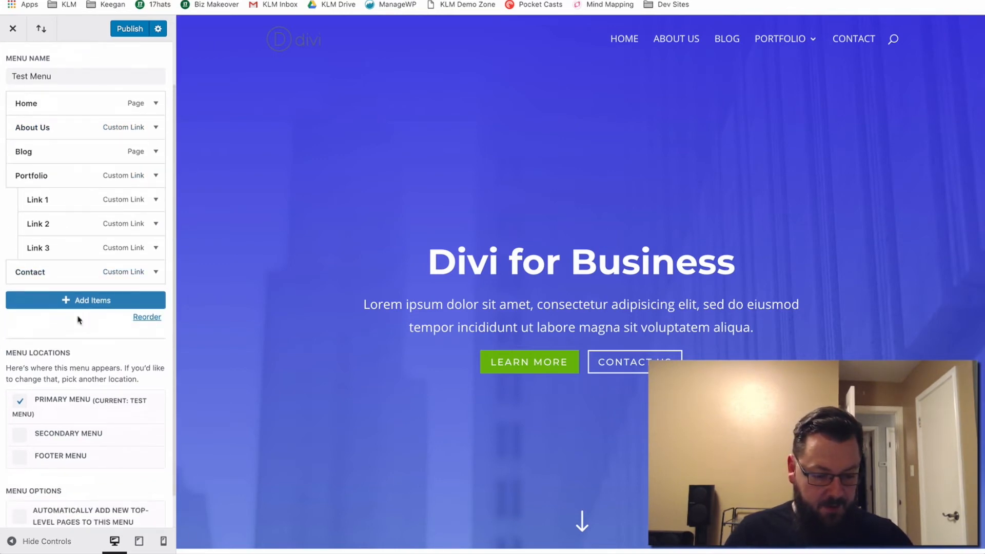
pyautogui.click(84, 300)
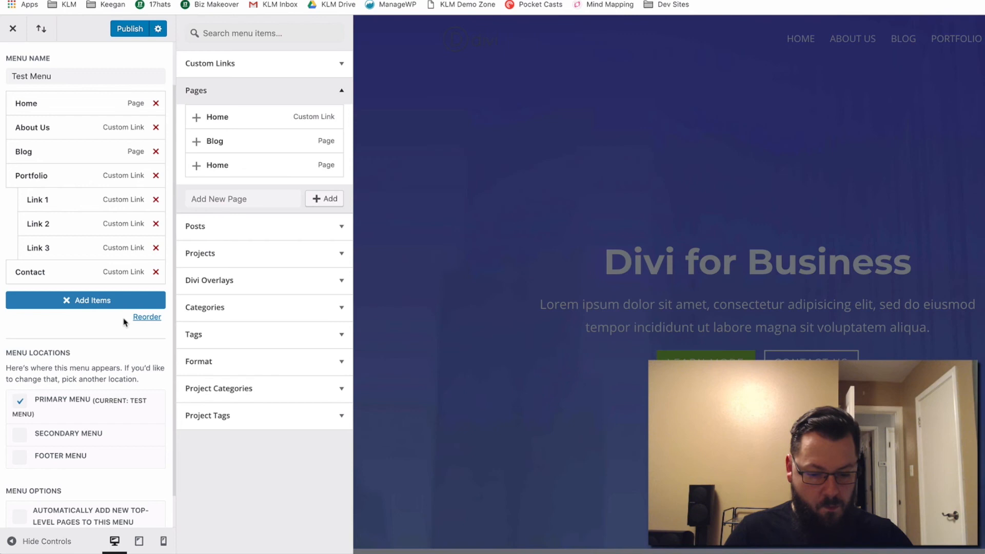
pyautogui.moveTo(238, 398)
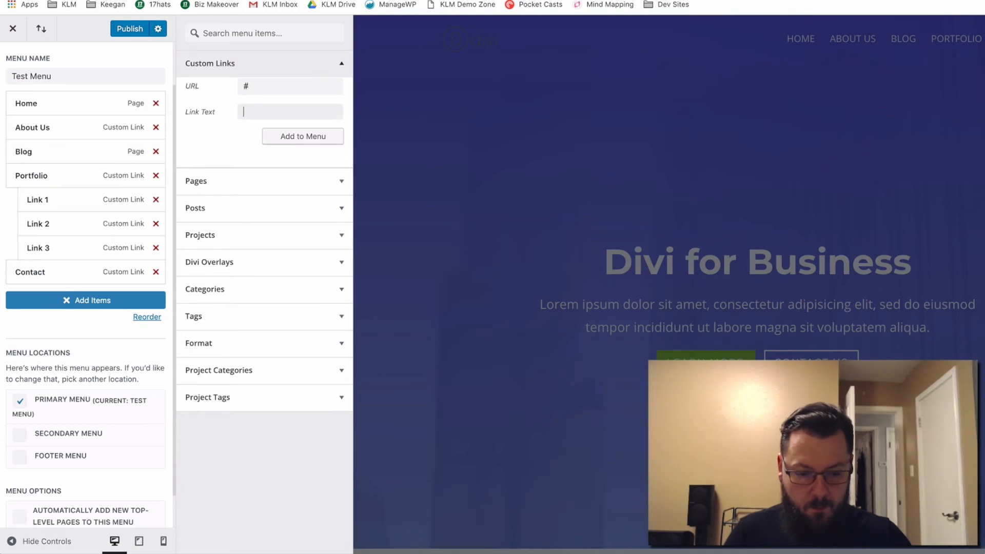
# Add a custom link with the text 'Link!' to the Test Menu.
pyautogui.write('Link')
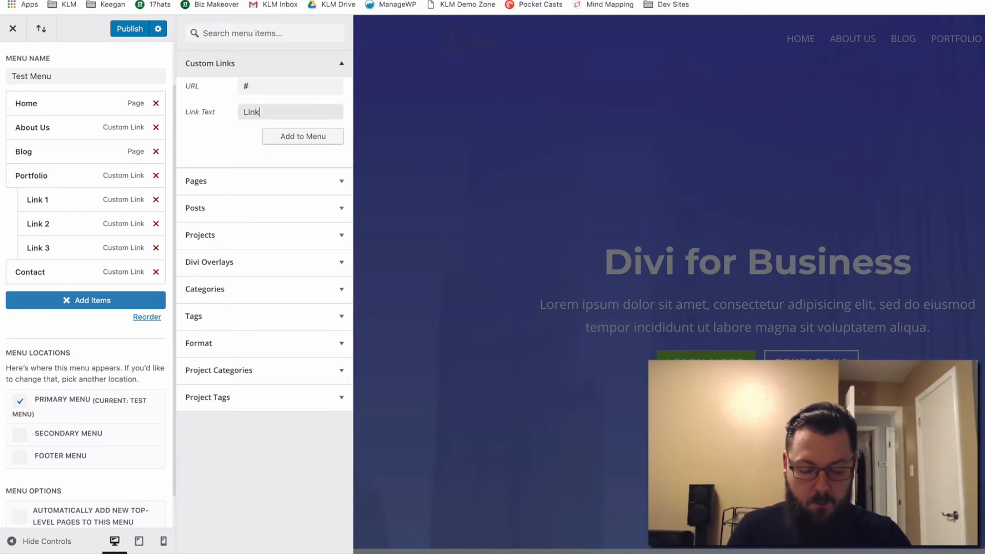
pyautogui.write('!')
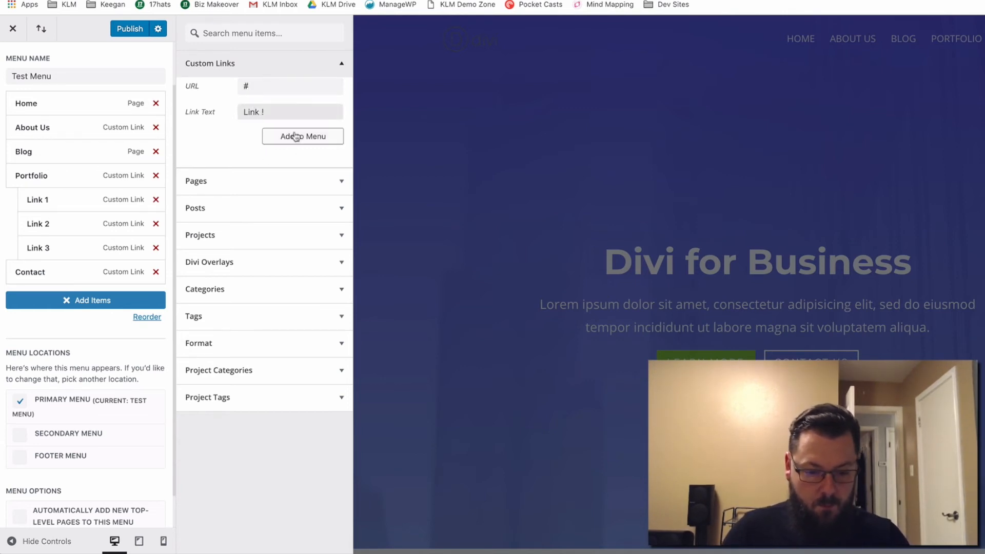
pyautogui.click(302, 136)
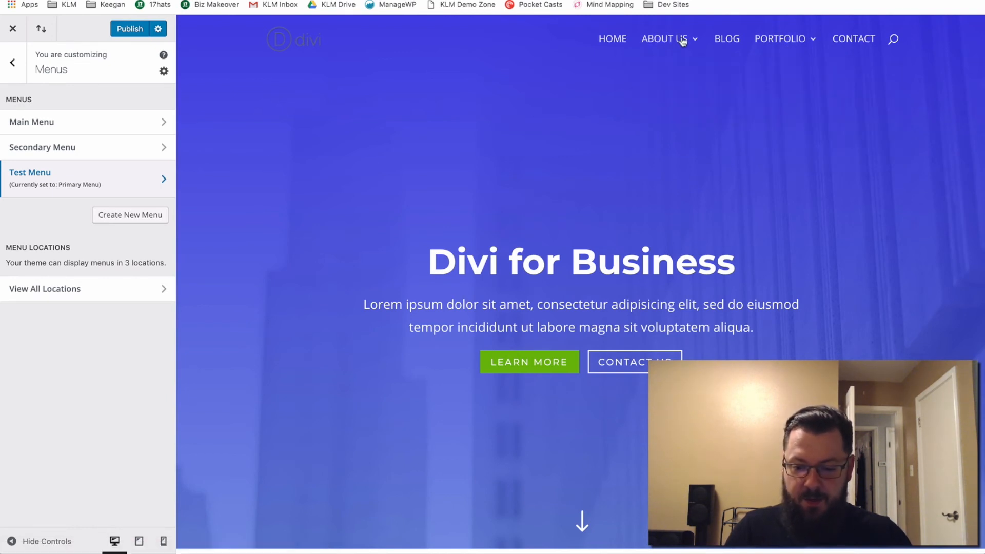
pyautogui.click(664, 39)
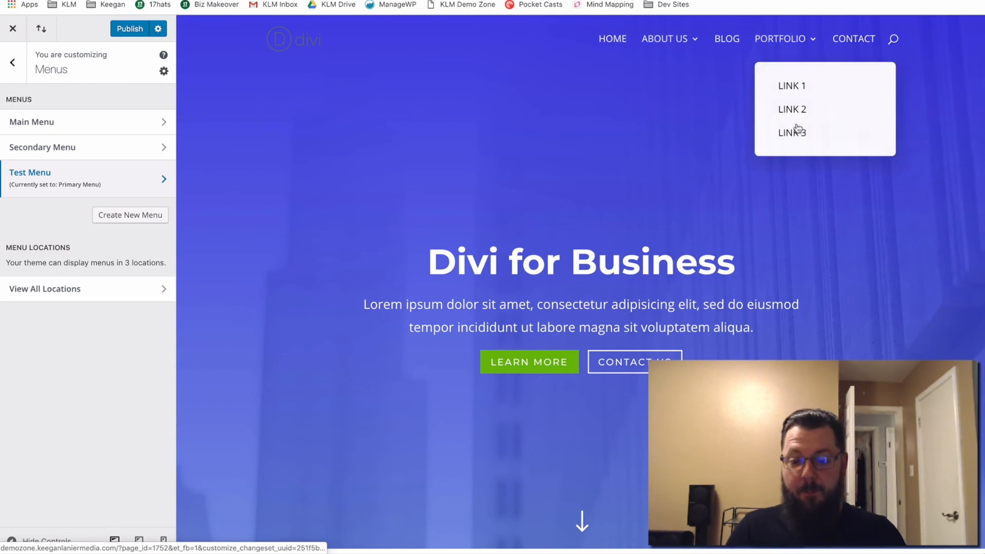
pyautogui.moveTo(685, 146)
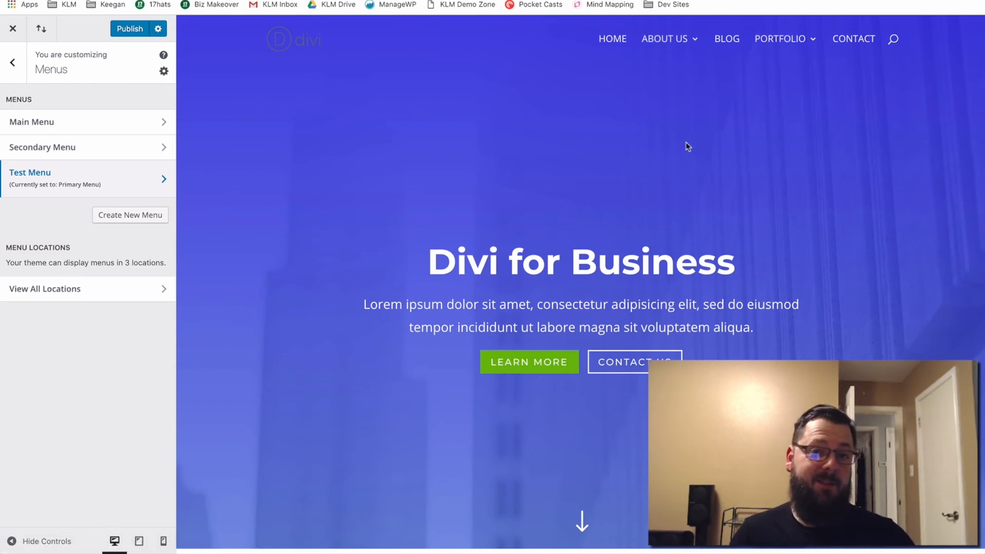